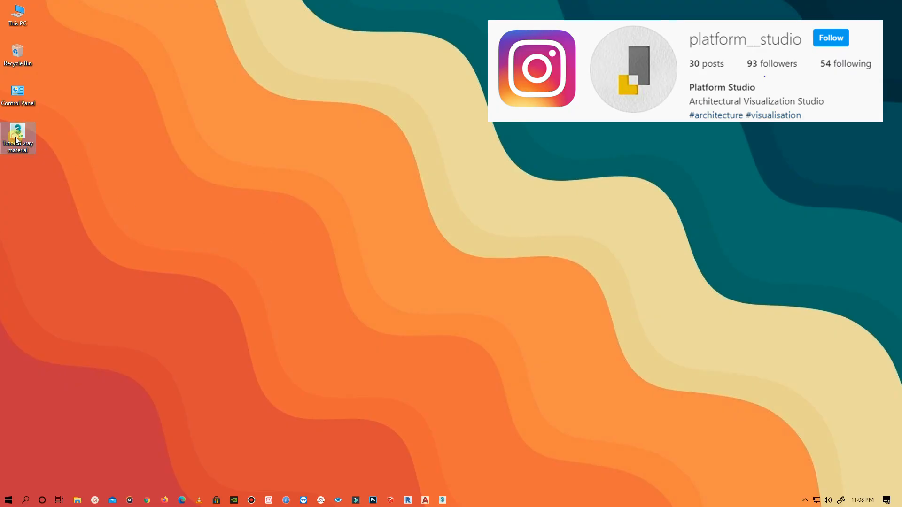
- Open the Tutorial vray material scene and select the kitchen table and wall
double_click(18, 133)
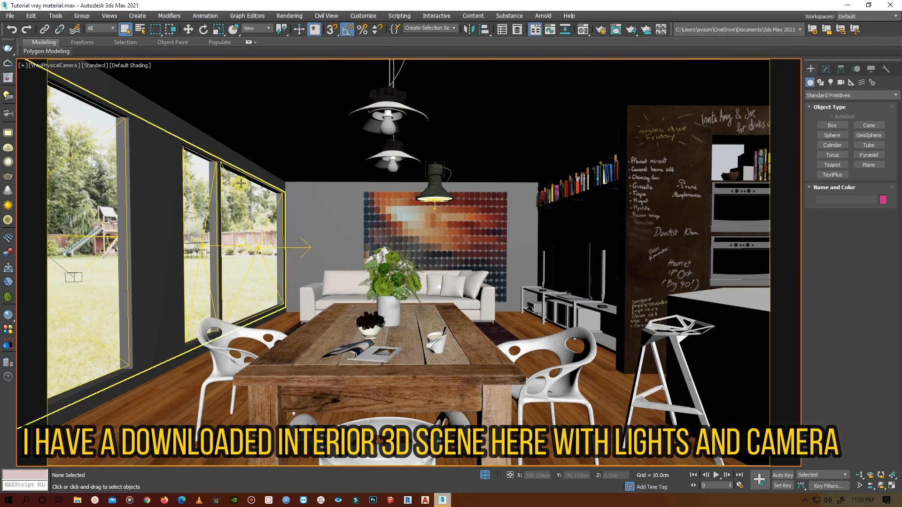
left_click(404, 381)
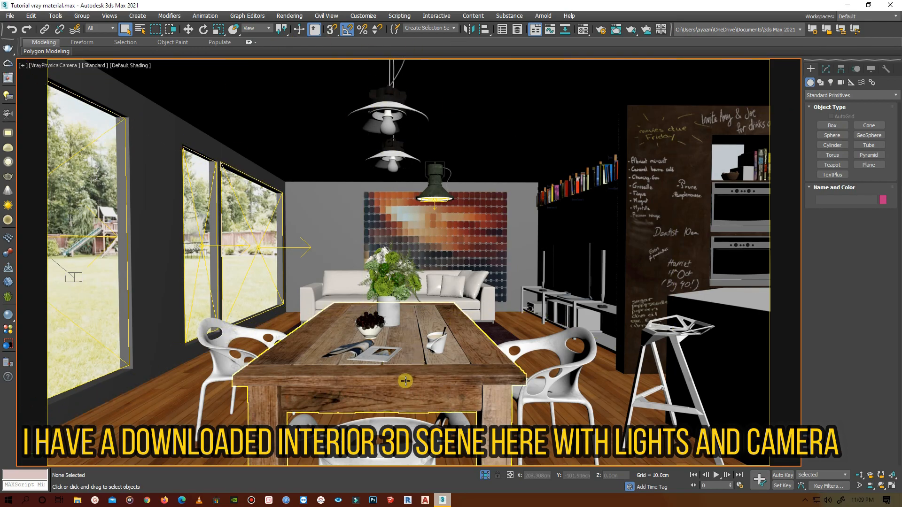
left_click(404, 381)
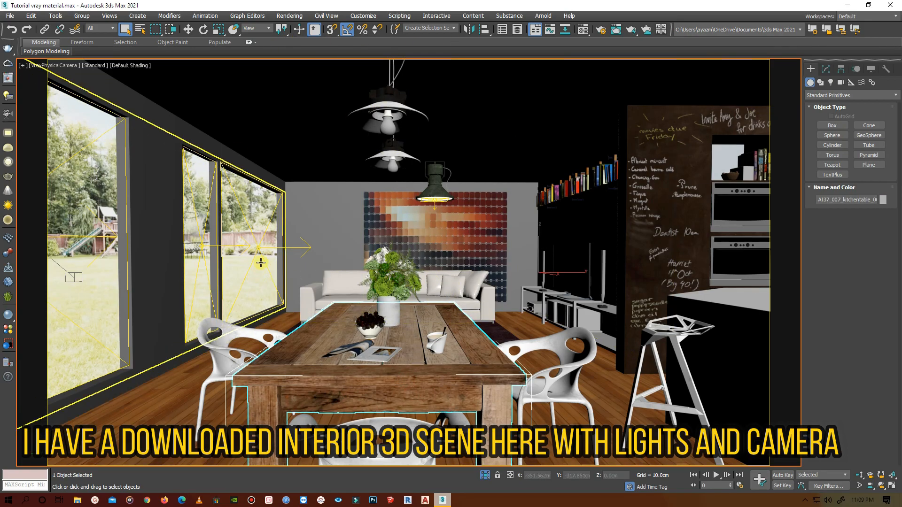
left_click(391, 164)
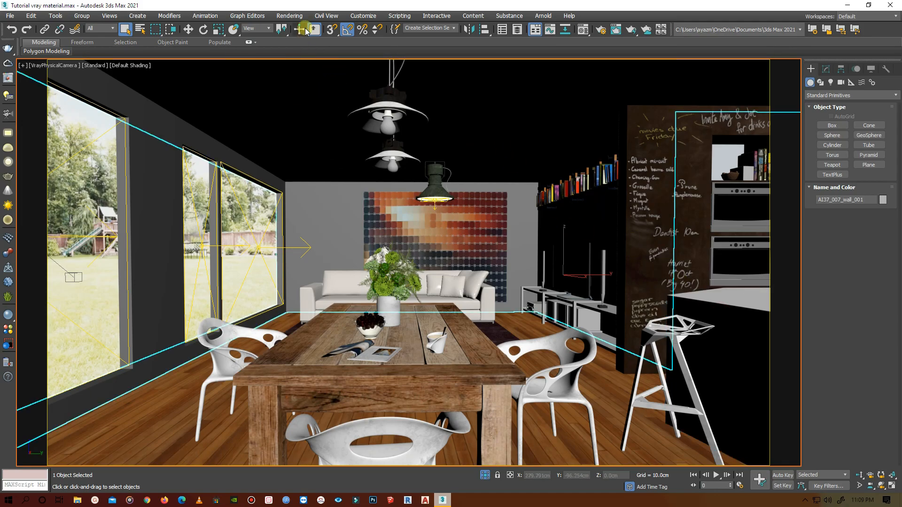
left_click(290, 16)
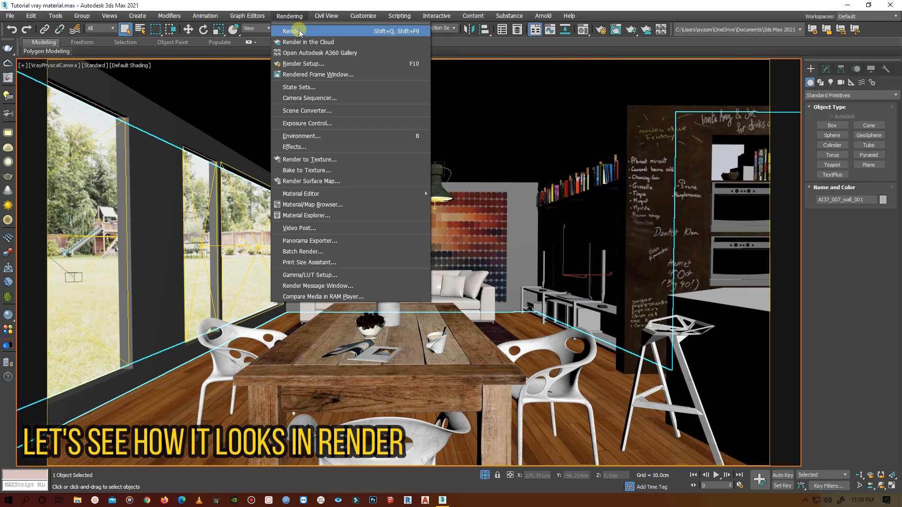
left_click(291, 31)
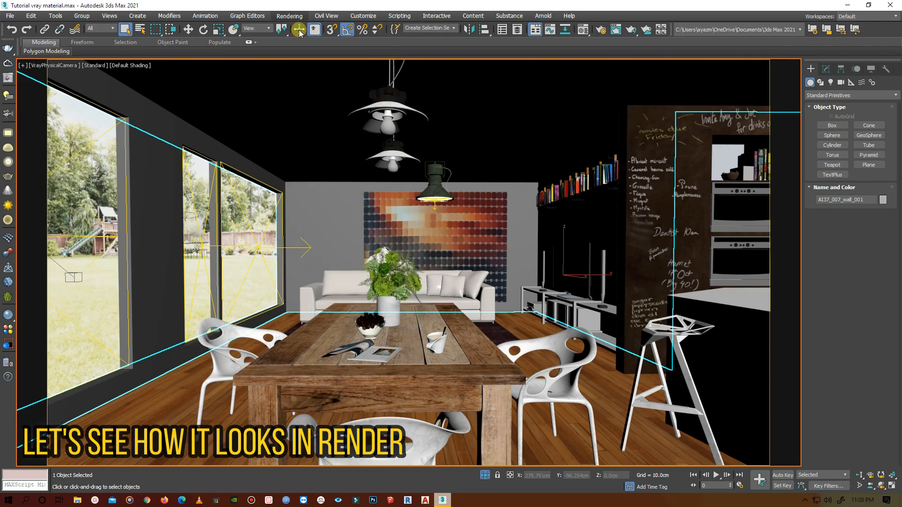
left_click(298, 29)
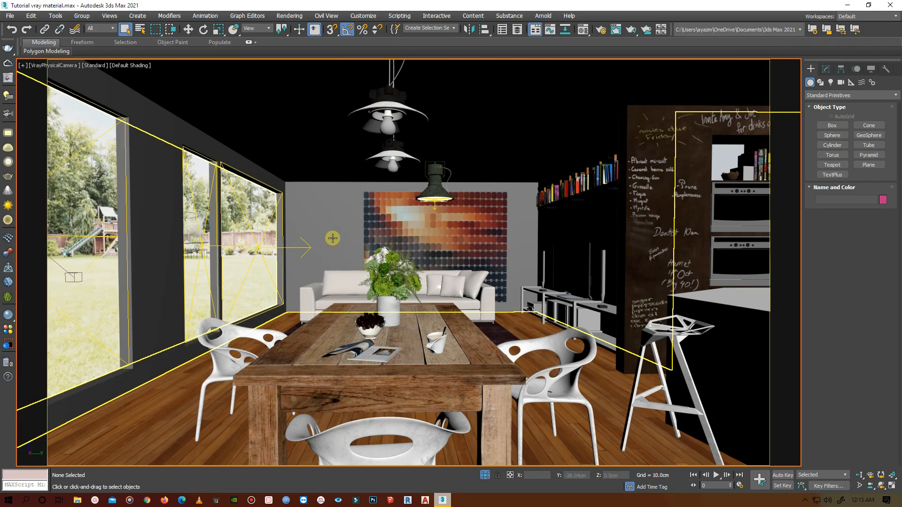
- Open the Compact Material Editor and pick the first empty sample slot
left_click(289, 15)
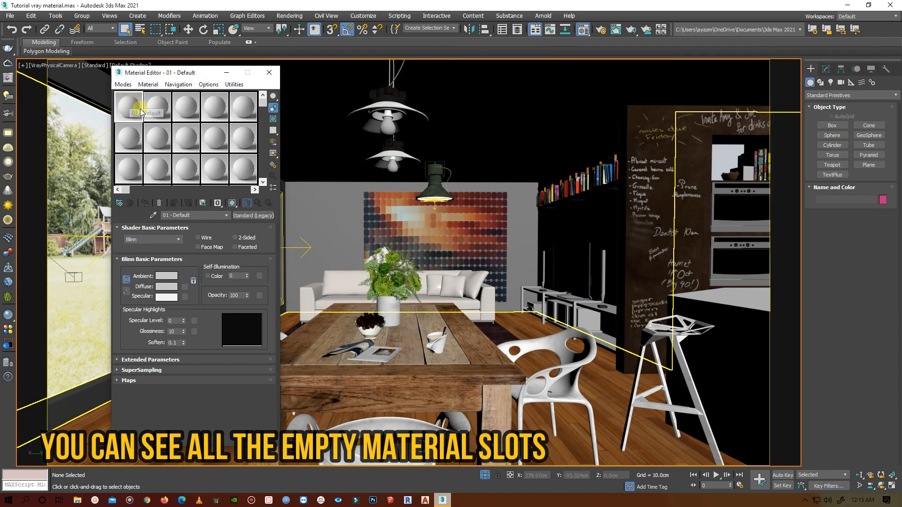
left_click(129, 107)
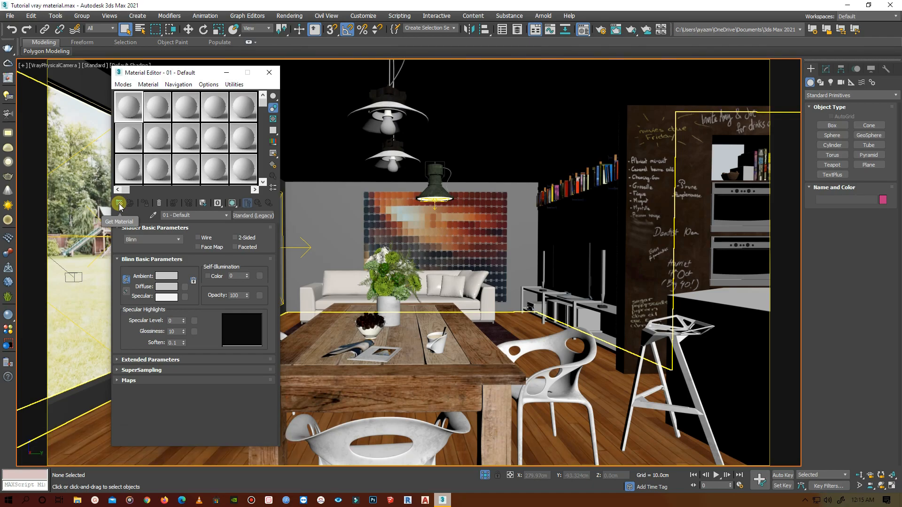
- Open Glass.mat from Documents > V-Ray Material Library in the Material/Map Browser
left_click(118, 205)
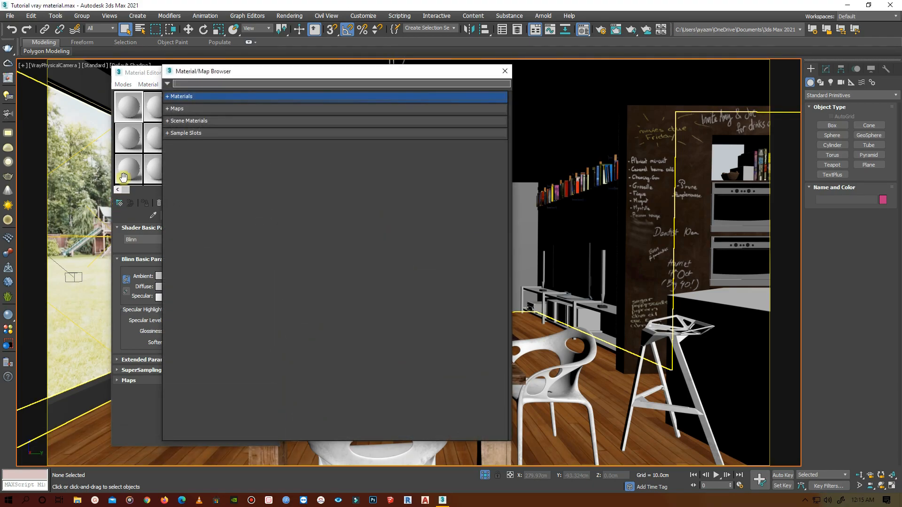
left_click(167, 84)
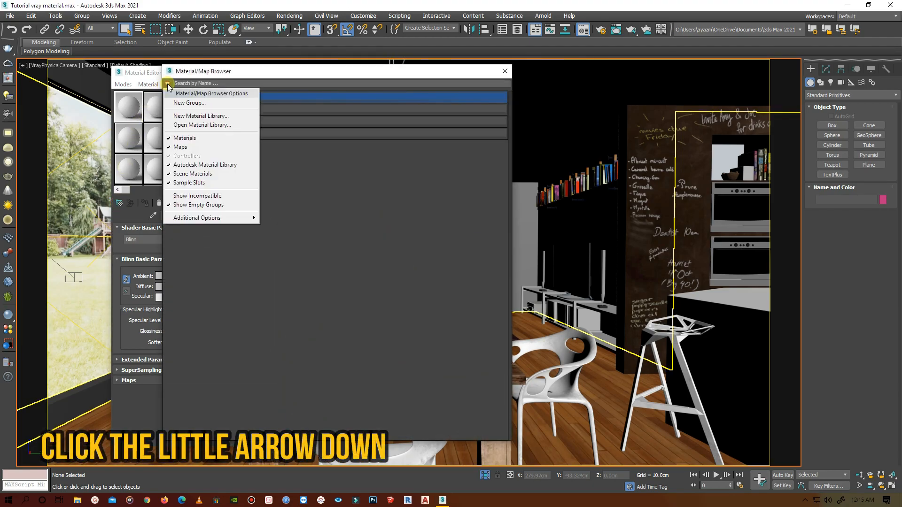
mouse_move(202, 116)
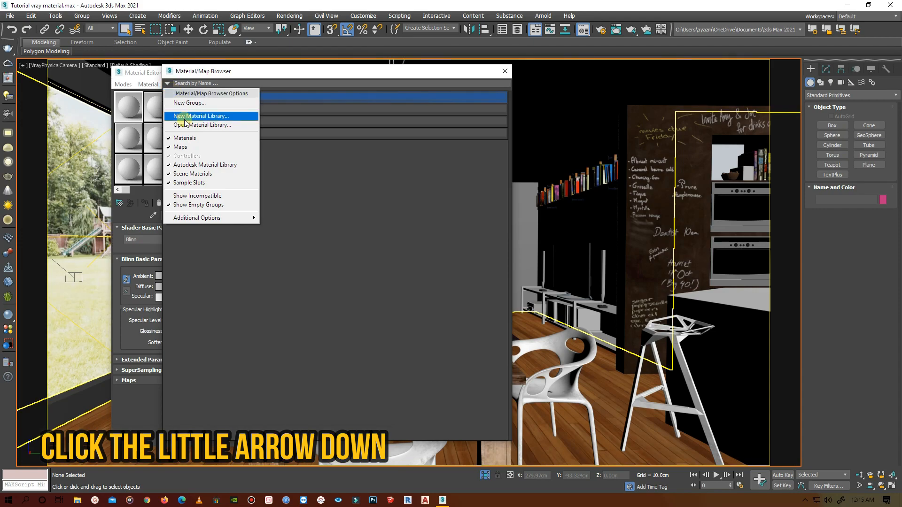
mouse_move(202, 125)
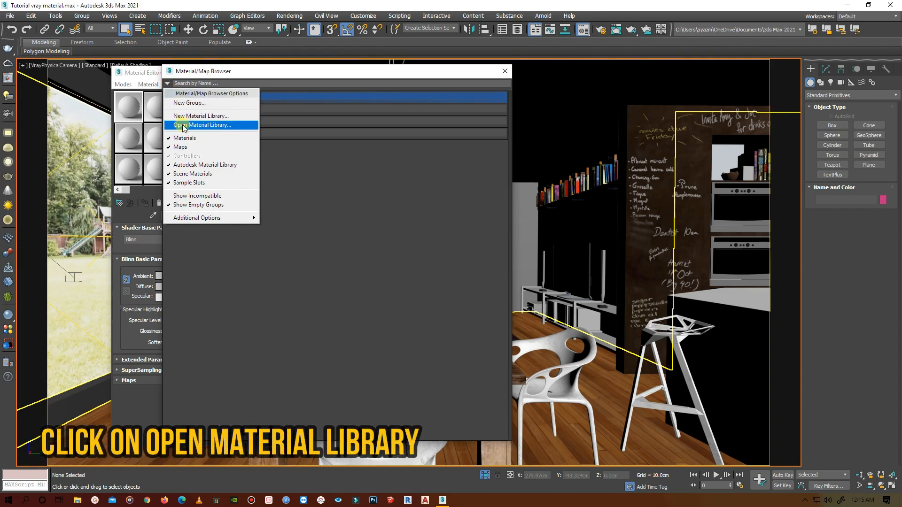
left_click(202, 125)
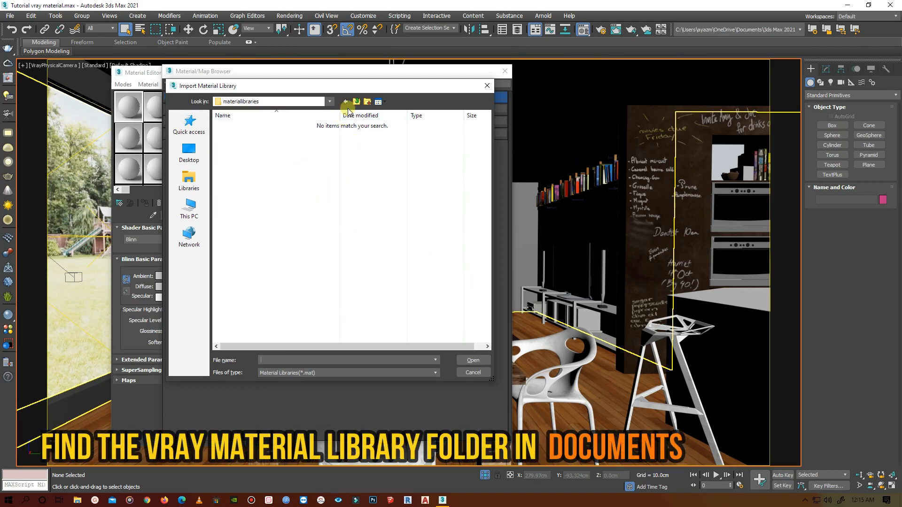
left_click(345, 102)
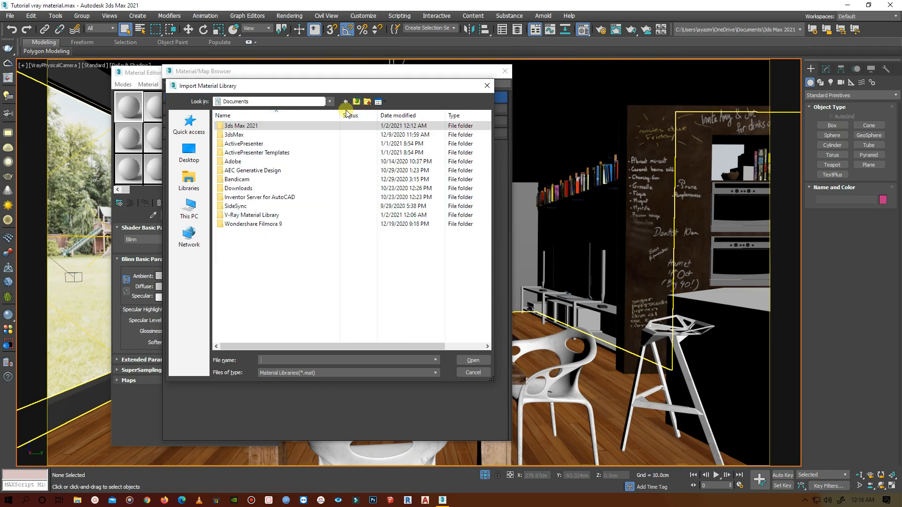
left_click(251, 215)
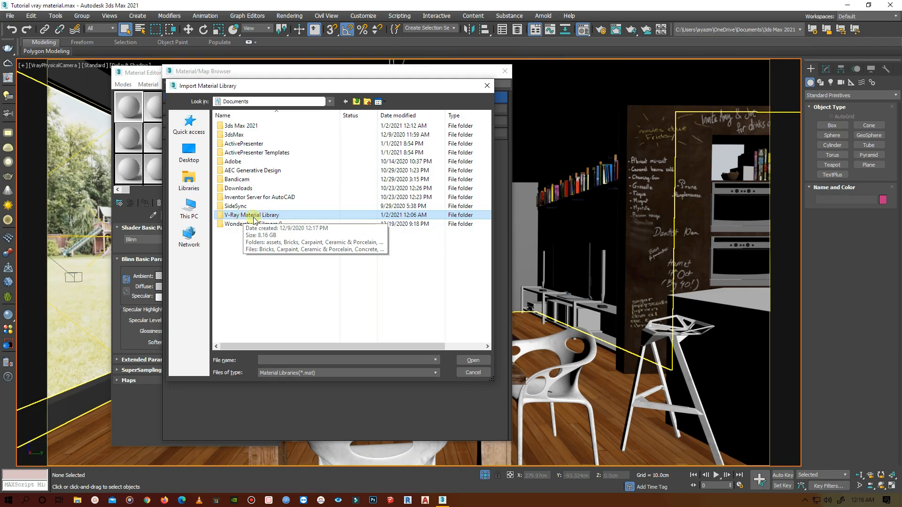
double_click(251, 215)
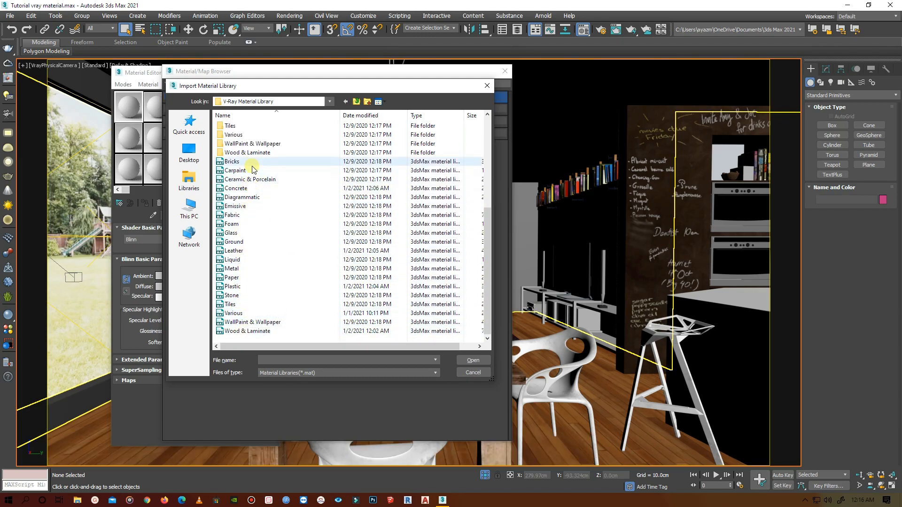
left_click(234, 251)
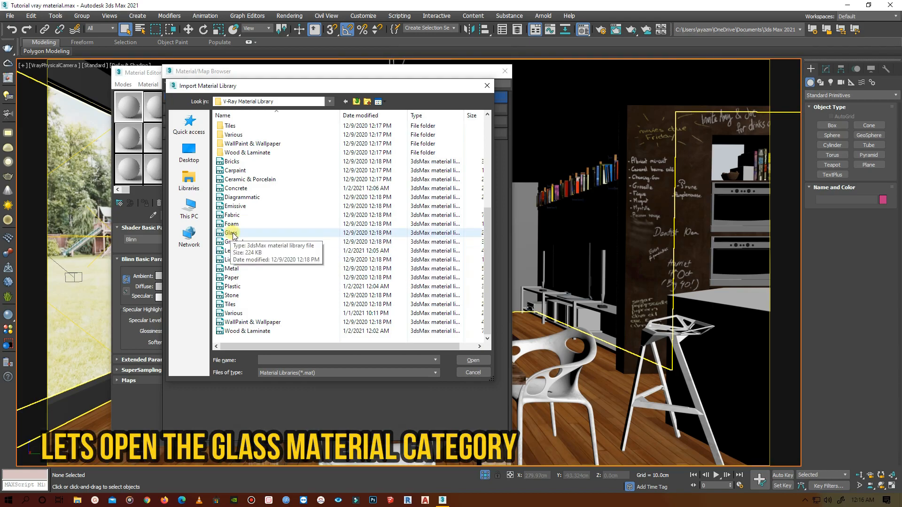
double_click(231, 233)
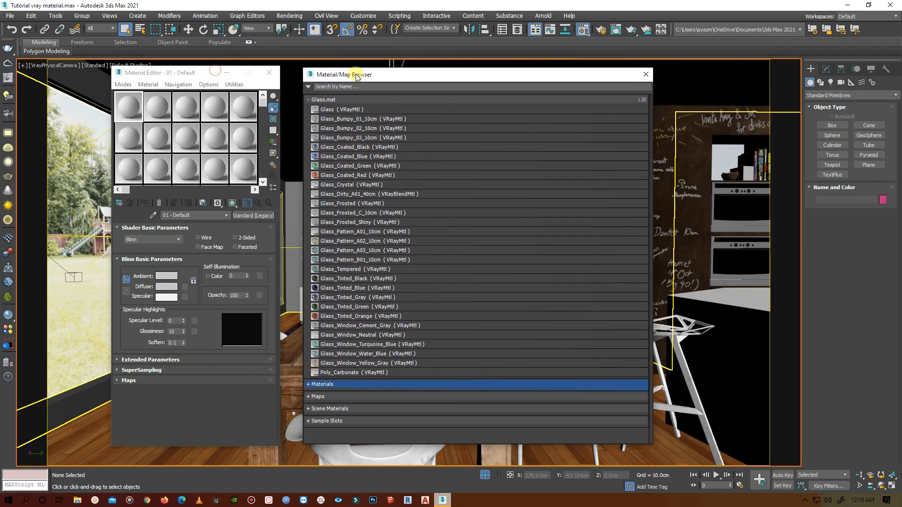
- Load the plain Glass material into the first slot and close the browser
left_click(351, 202)
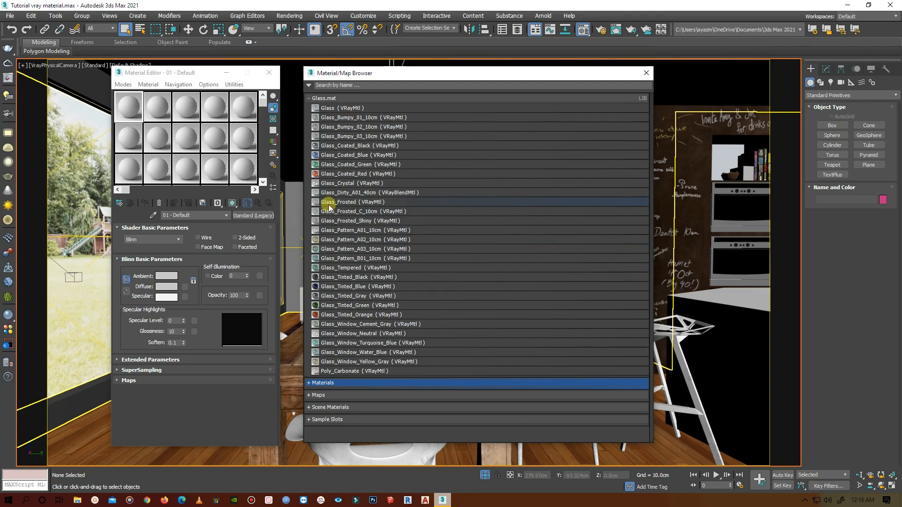
left_click(328, 108)
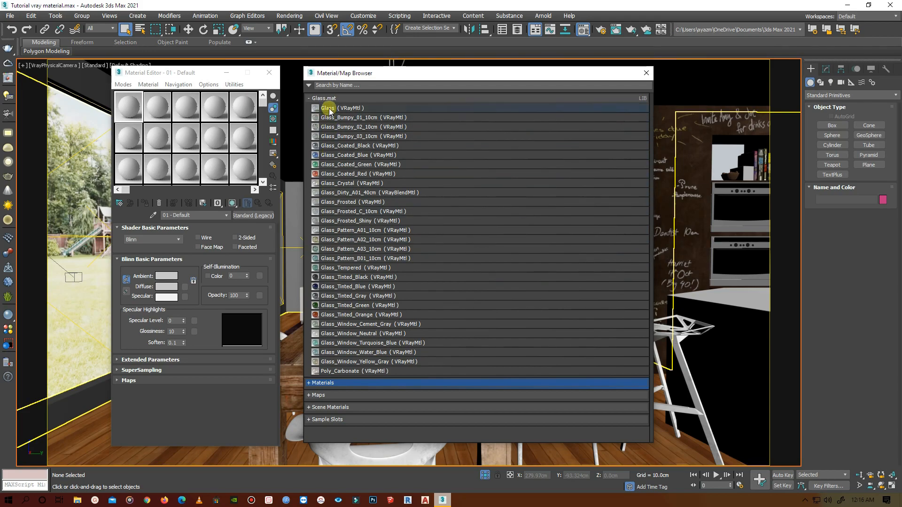
double_click(329, 108)
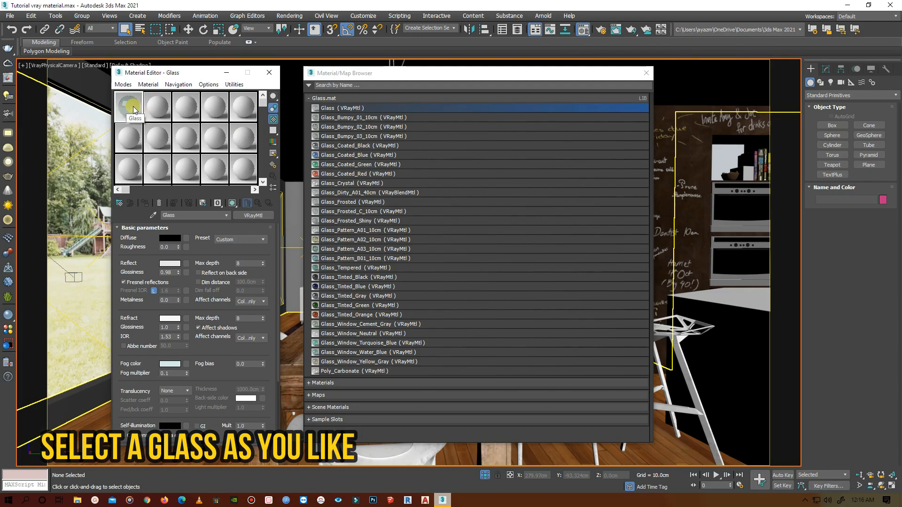
left_click(645, 73)
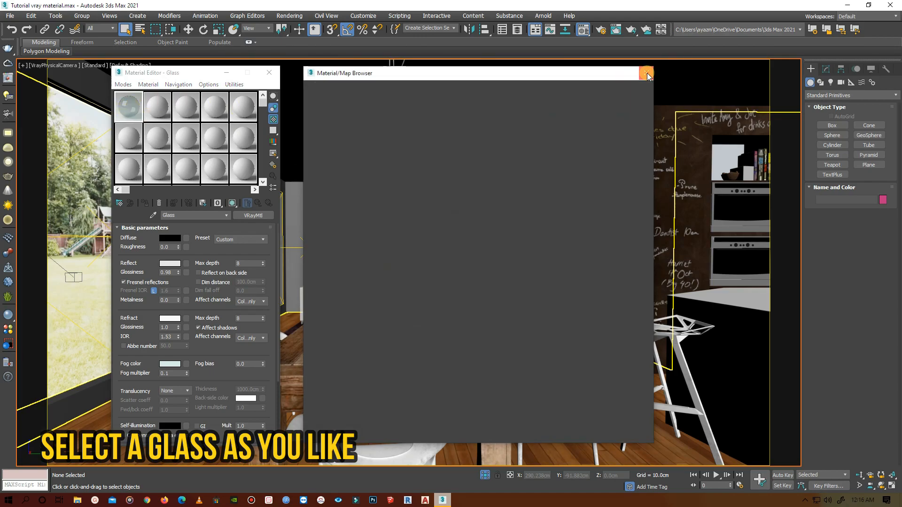
left_click(645, 73)
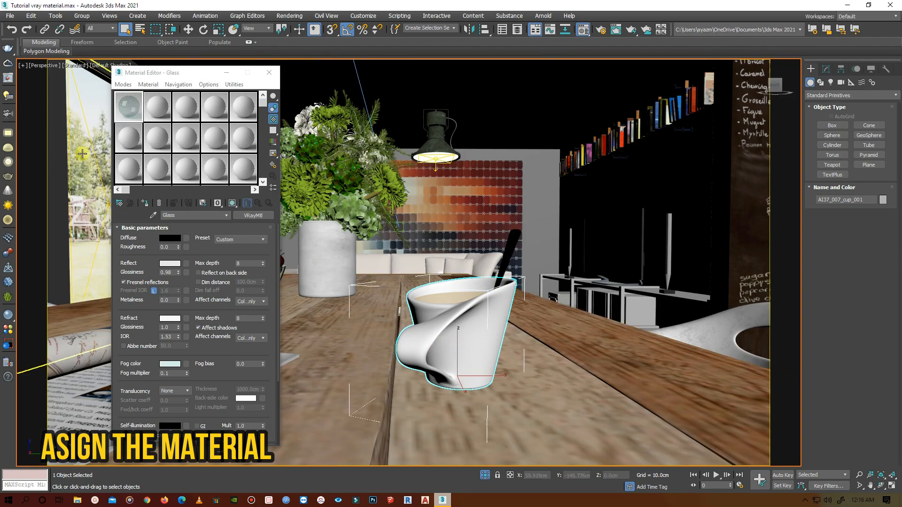
- Apply the Glass material to the cup and the flower pot
left_click(362, 275)
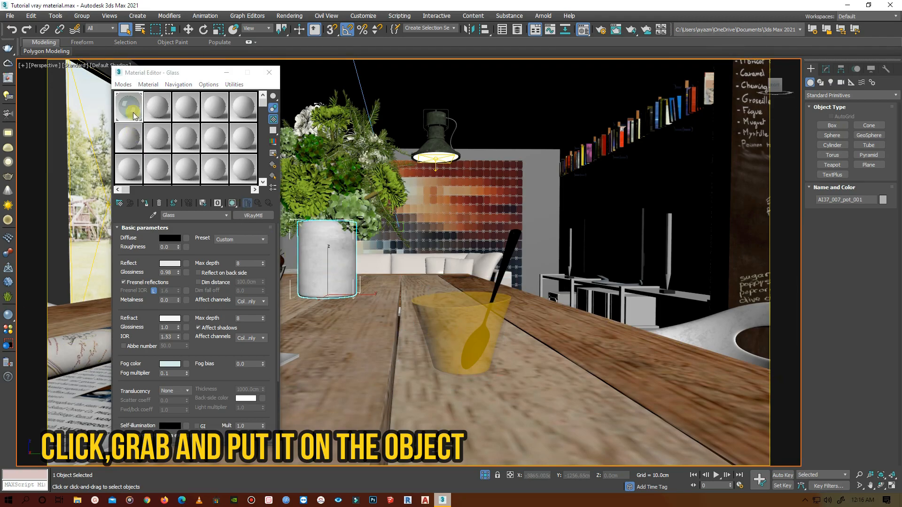
left_click_drag(128, 106, 326, 258)
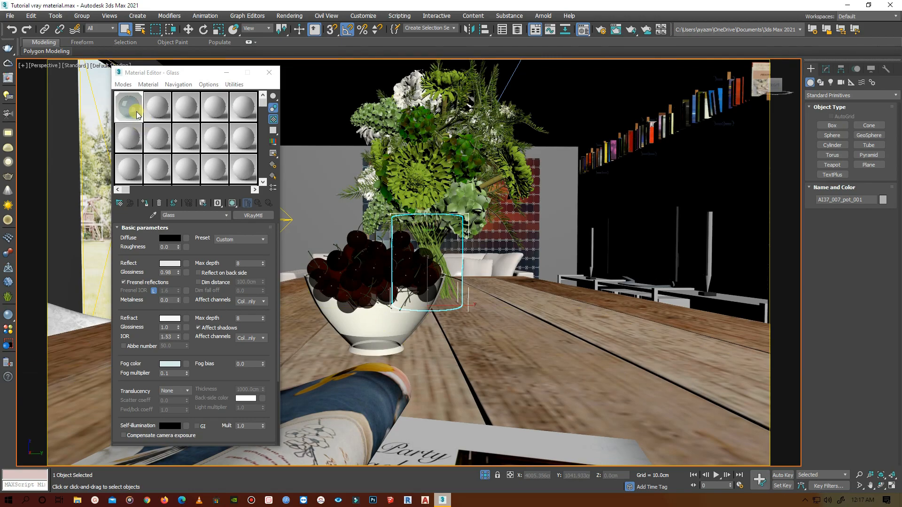
left_click(366, 313)
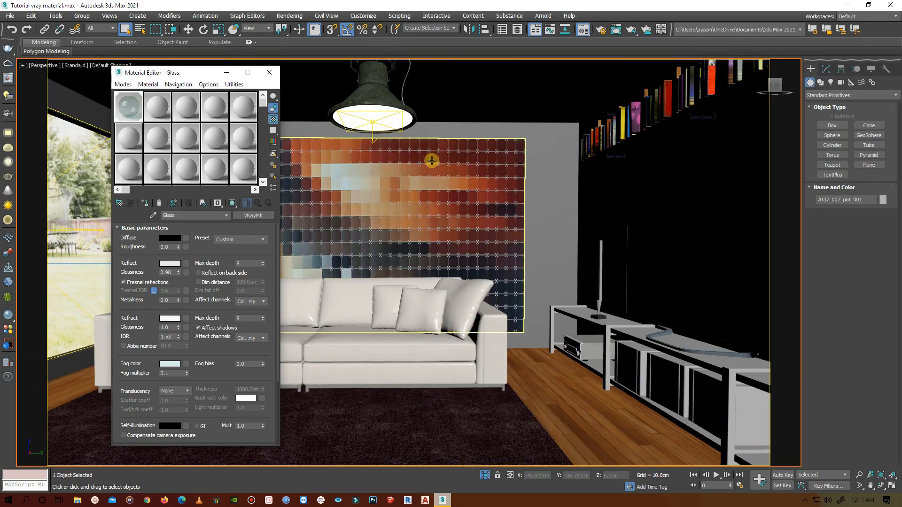
- For the second slot, open the Metal.mat library from V-Ray Material Library
left_click(156, 107)
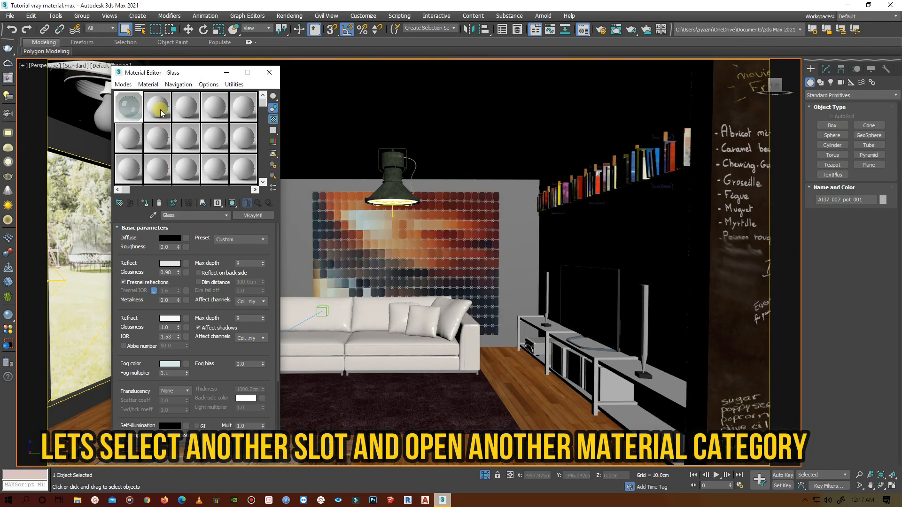
left_click(156, 108)
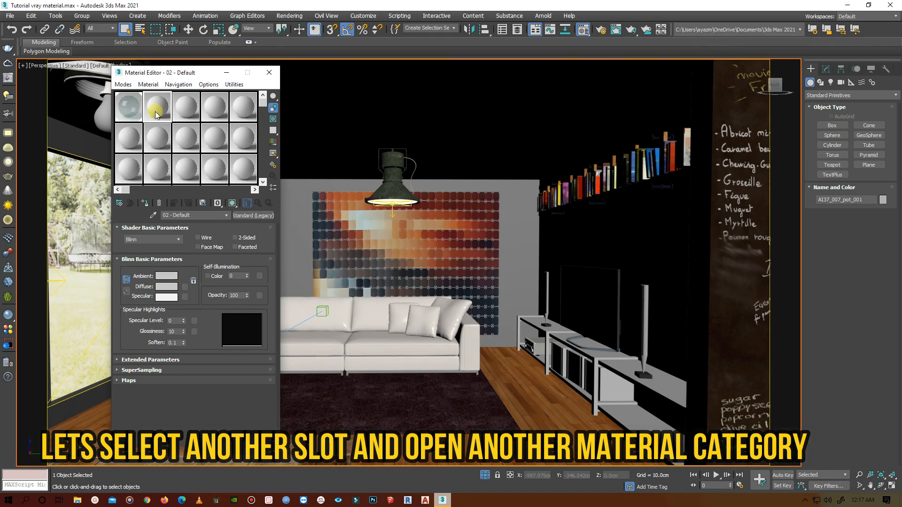
left_click(119, 203)
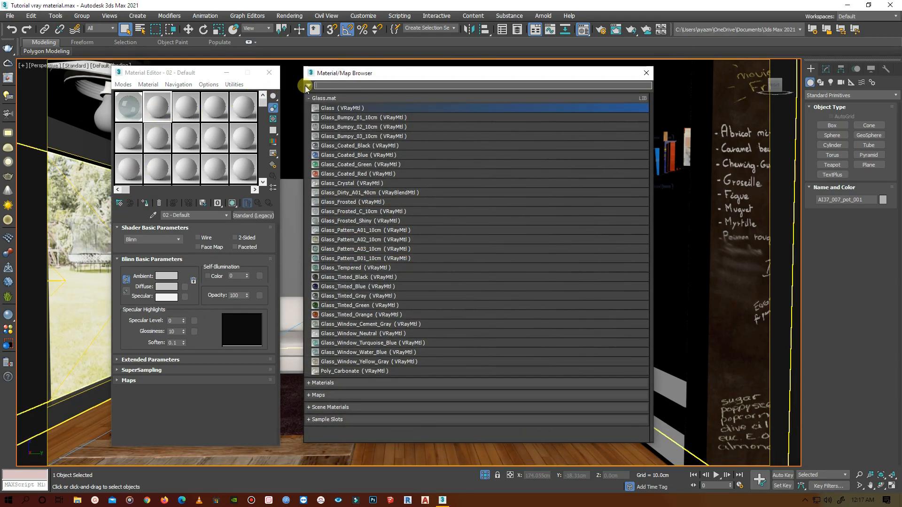
left_click(309, 85)
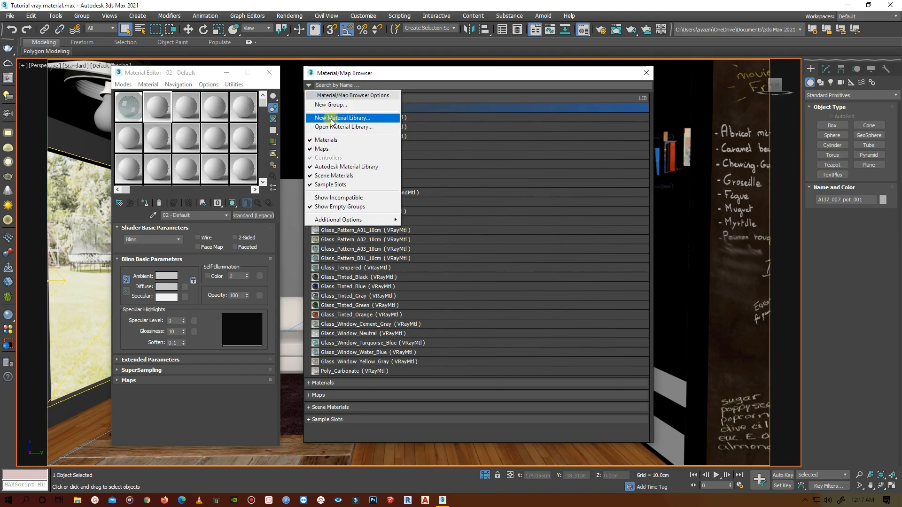
left_click(344, 126)
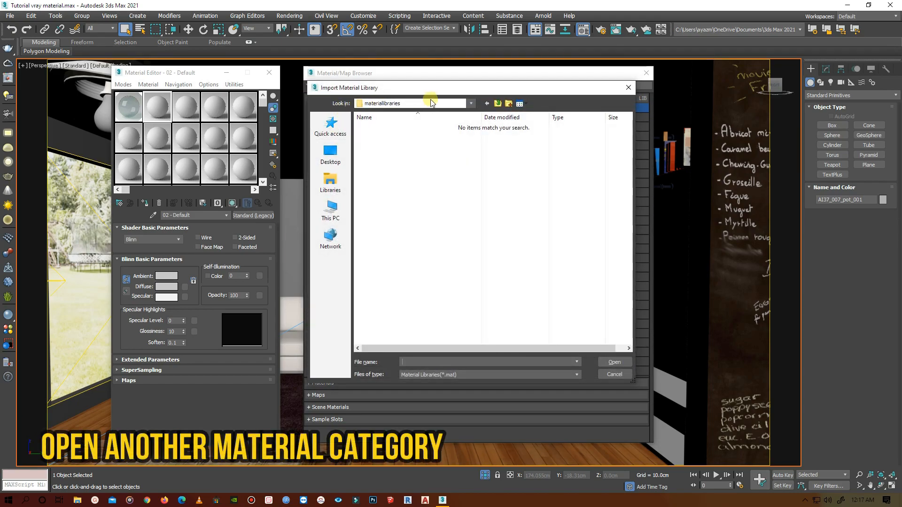
left_click(497, 103)
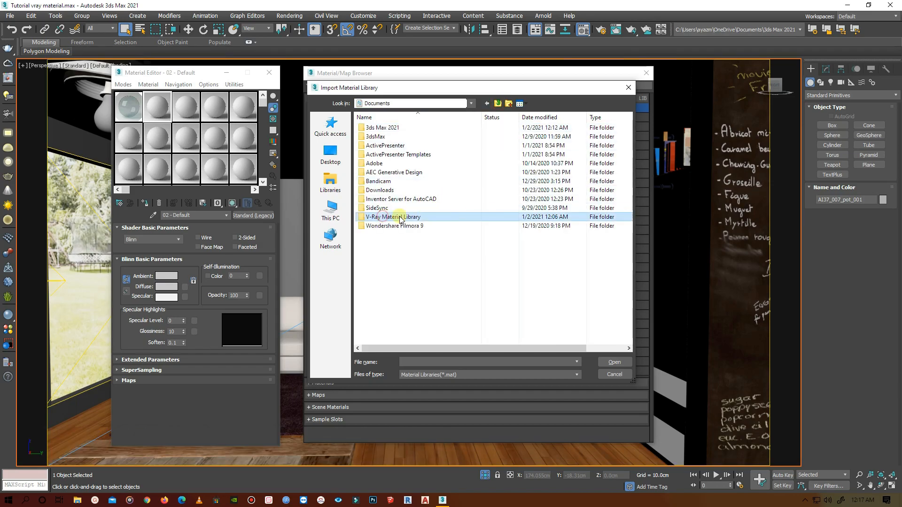
double_click(394, 217)
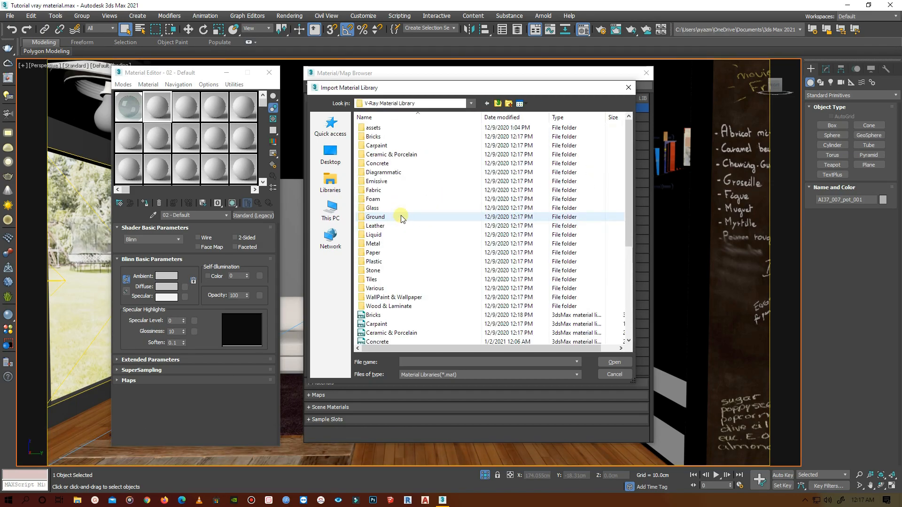
scroll("down", 3)
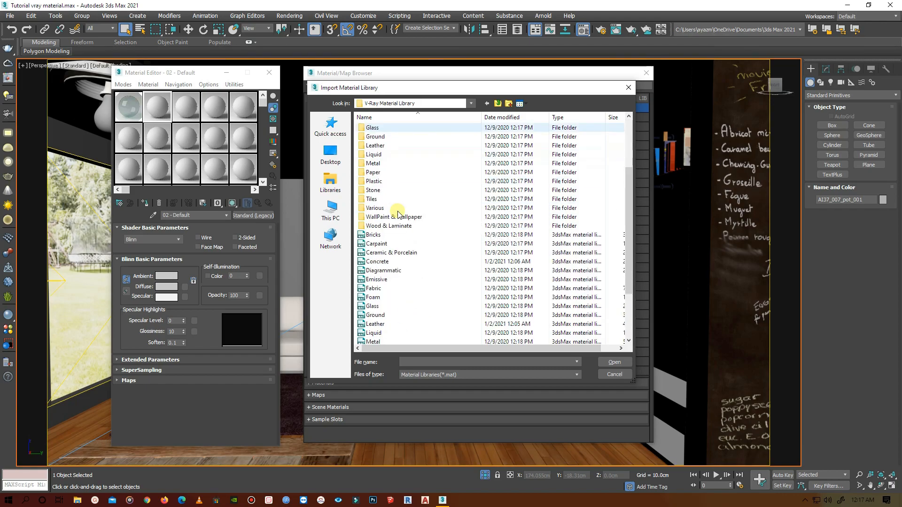
left_click(374, 314)
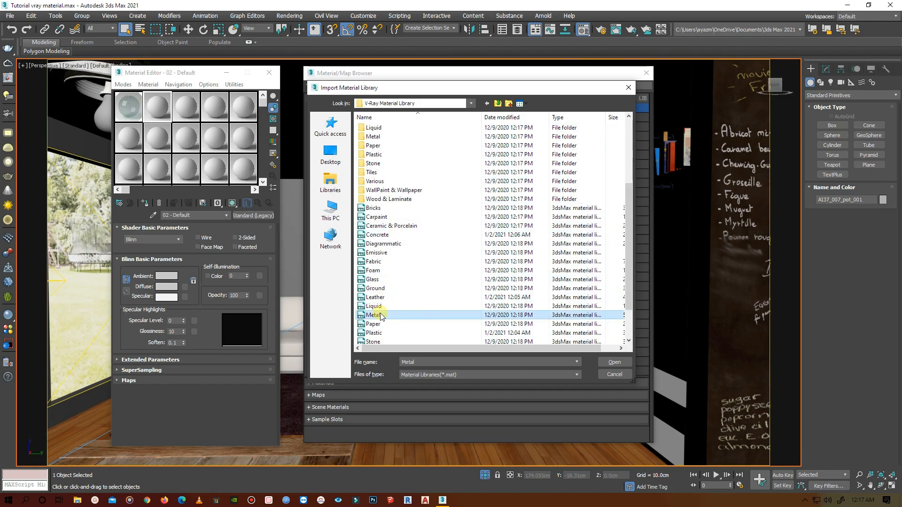
left_click(613, 362)
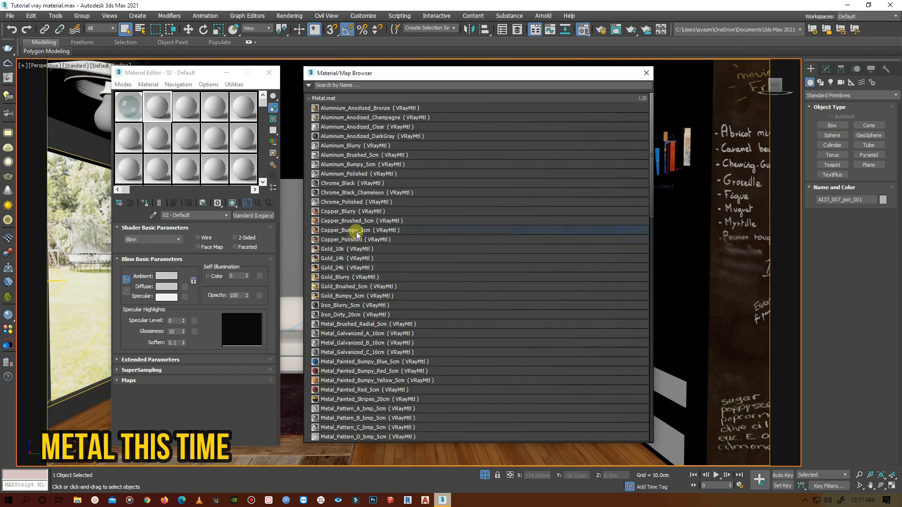
- Load Metal_Painted_Bumpy_Yellow_5cm into the second slot and drag it onto the pendant lamp
left_click(356, 296)
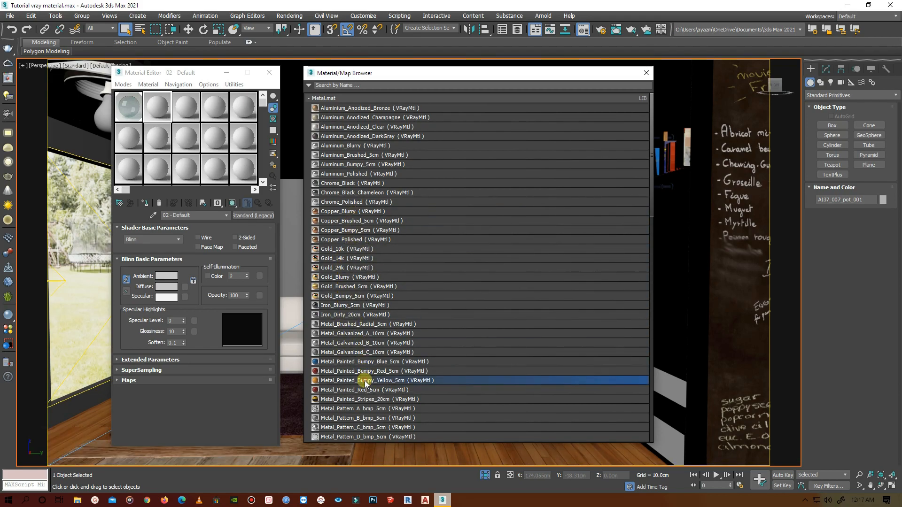
double_click(374, 380)
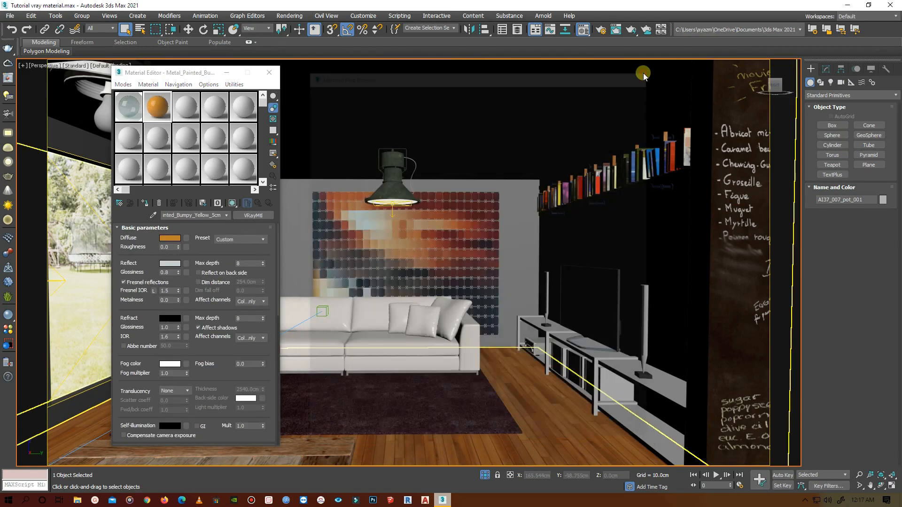
left_click_drag(166, 72, 510, 108)
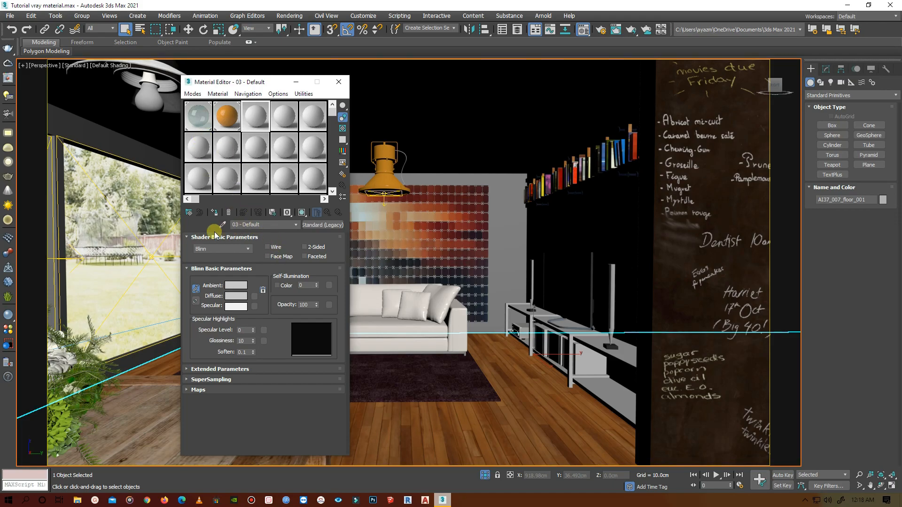
- Open Wood & Laminate.mat from V-Ray Material Library and scroll through its materials
left_click(188, 212)
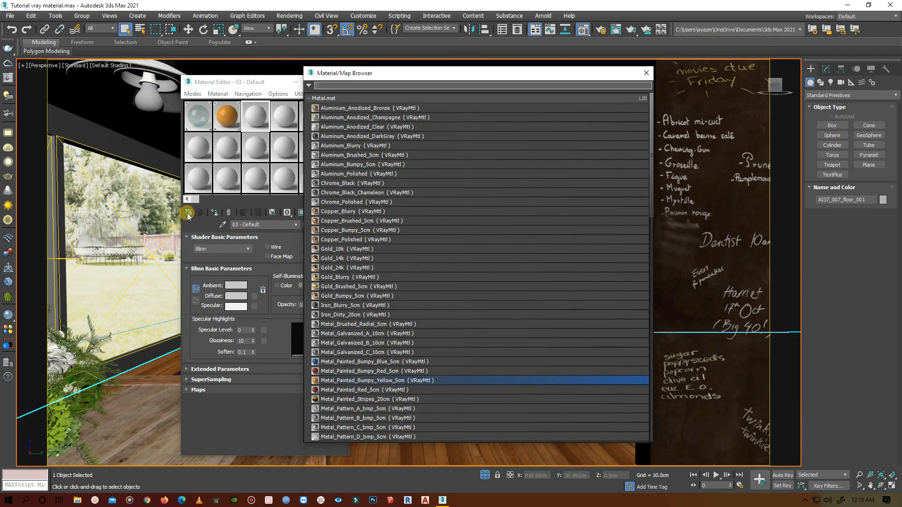
left_click(309, 85)
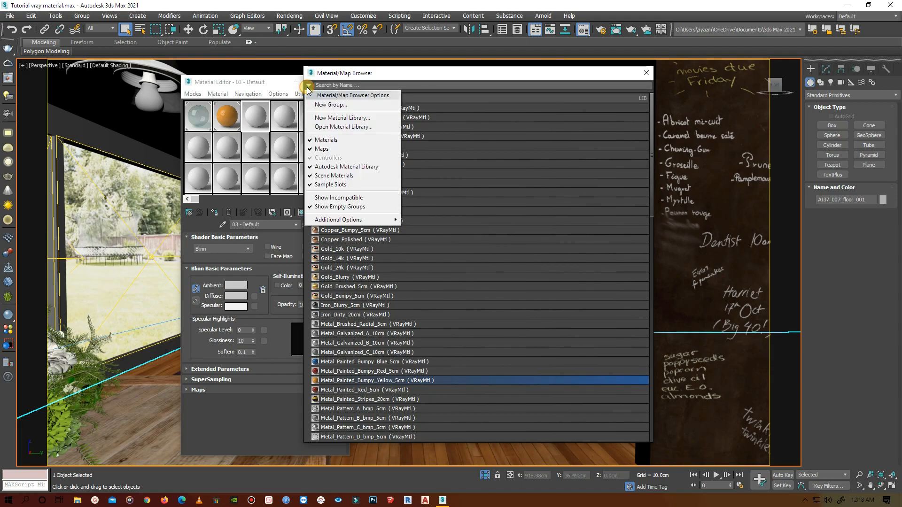
left_click(343, 127)
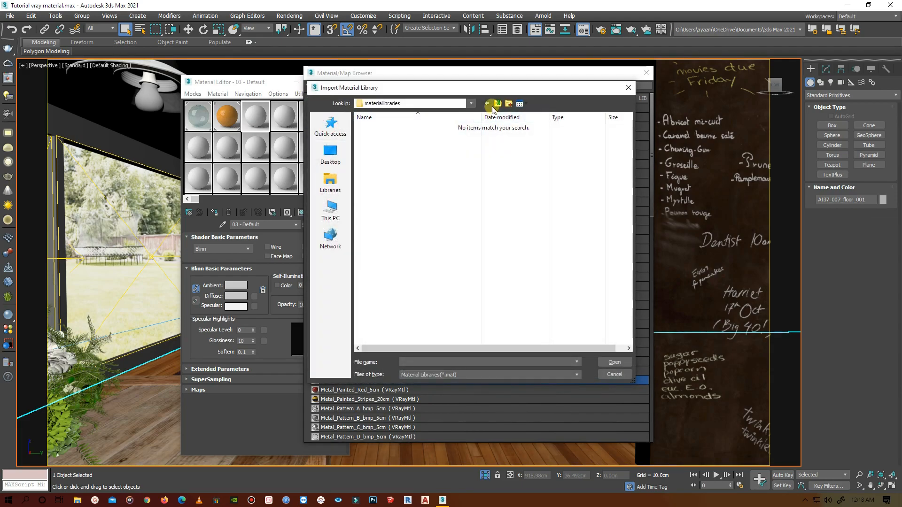
left_click(497, 105)
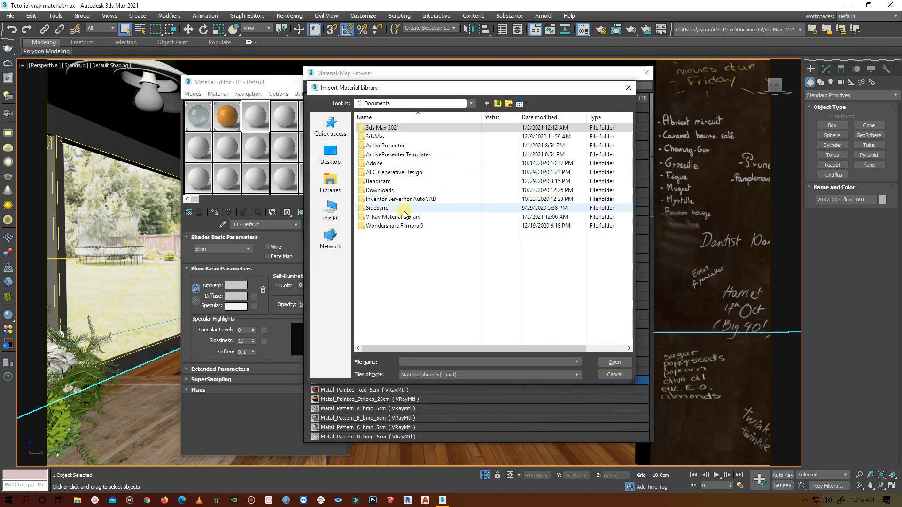
double_click(394, 217)
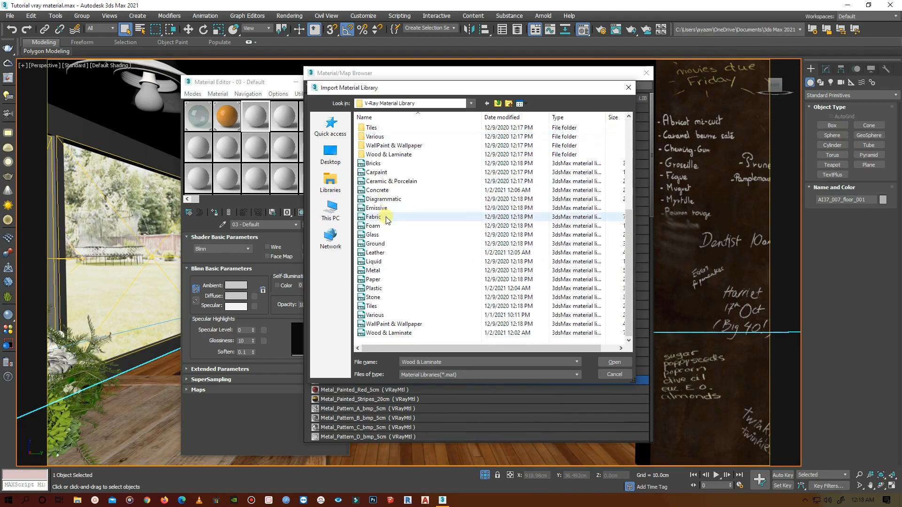
left_click(389, 332)
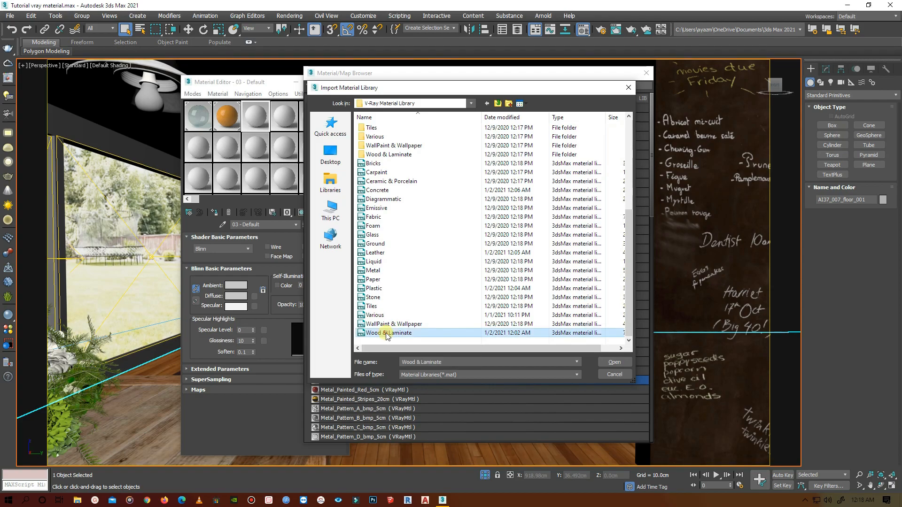
left_click(613, 361)
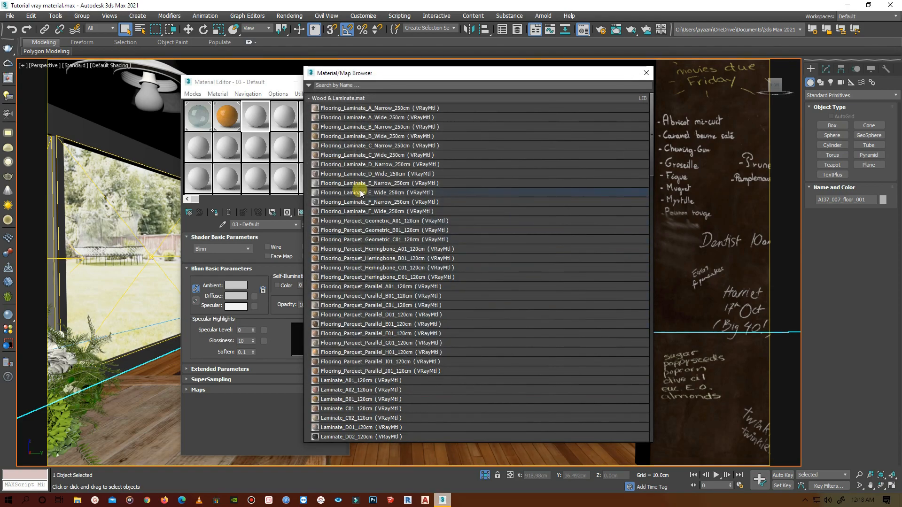
scroll("down", 3)
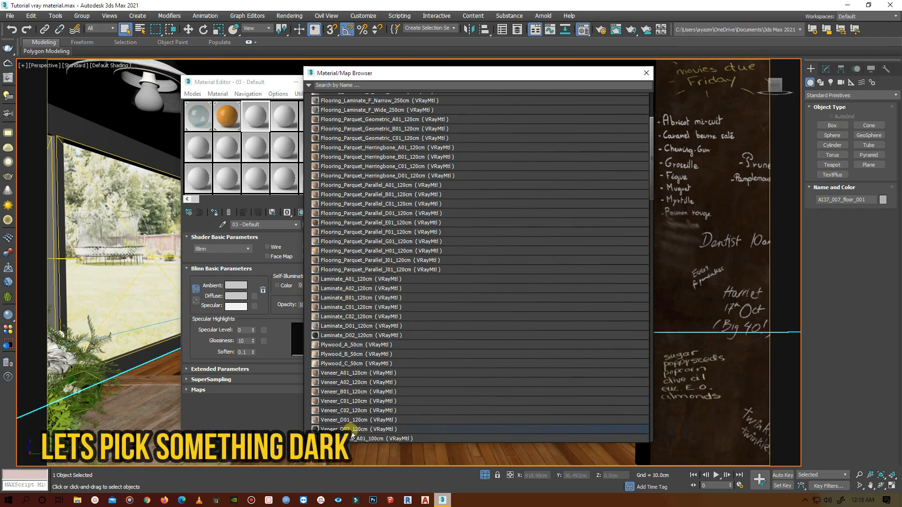
scroll("down", 3)
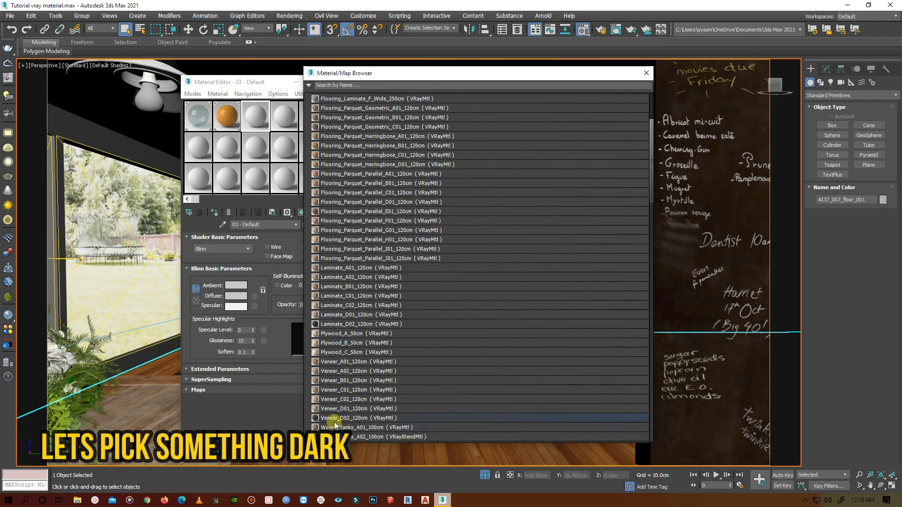
- Assign Veneer_D02_120cm to the floor and show its wood texture shaded in the viewport
double_click(357, 417)
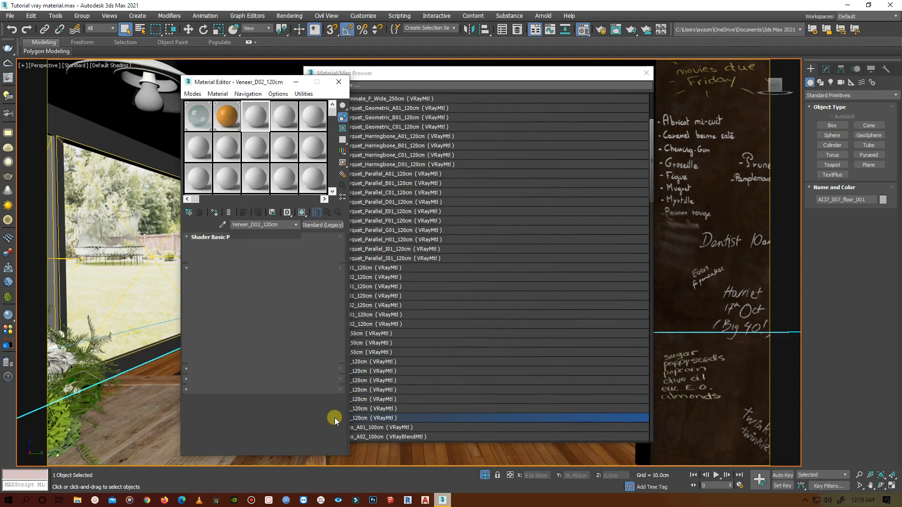
left_click(256, 116)
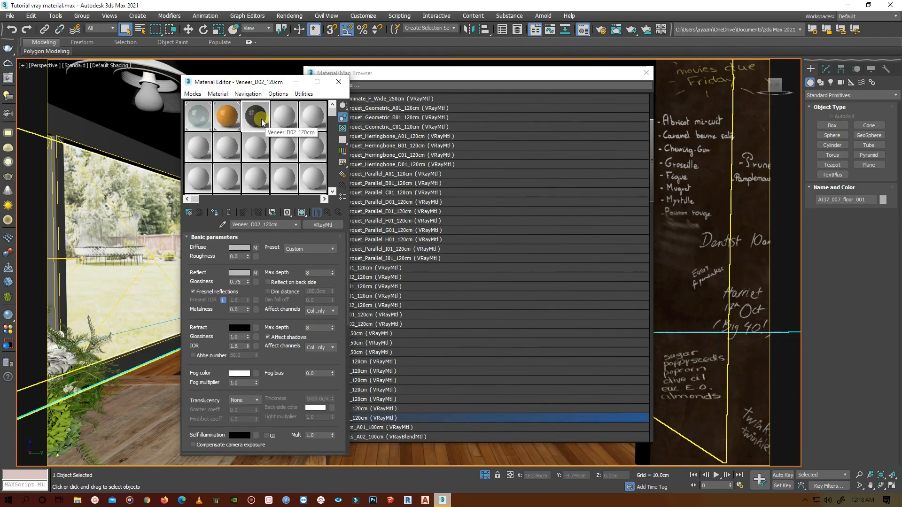
left_click(646, 73)
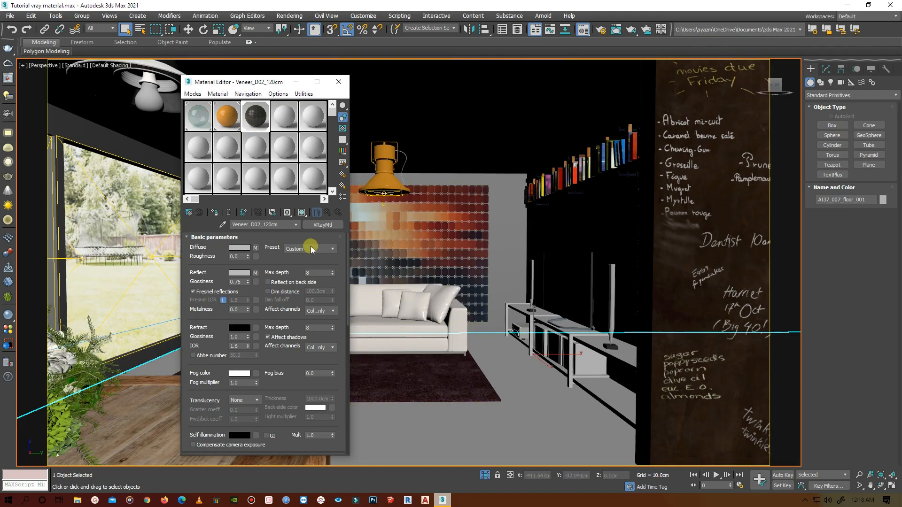
left_click(299, 213)
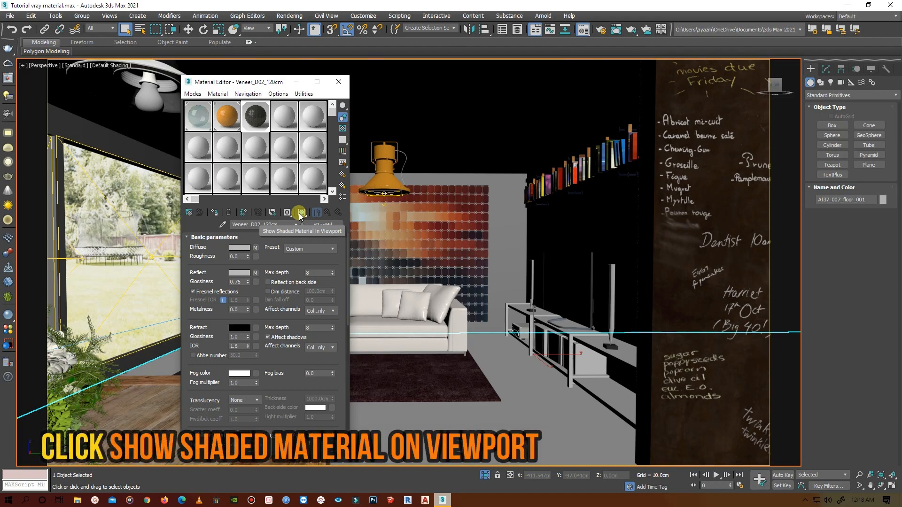
left_click(299, 212)
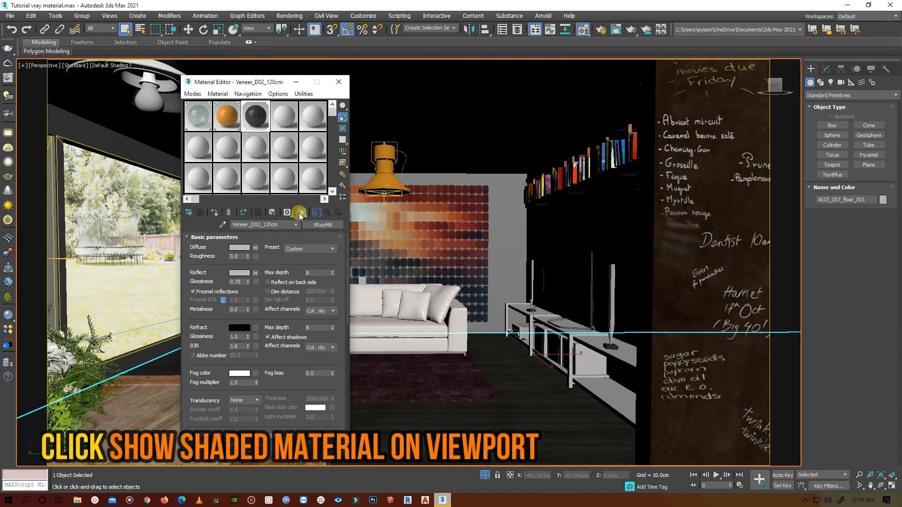
left_click(301, 212)
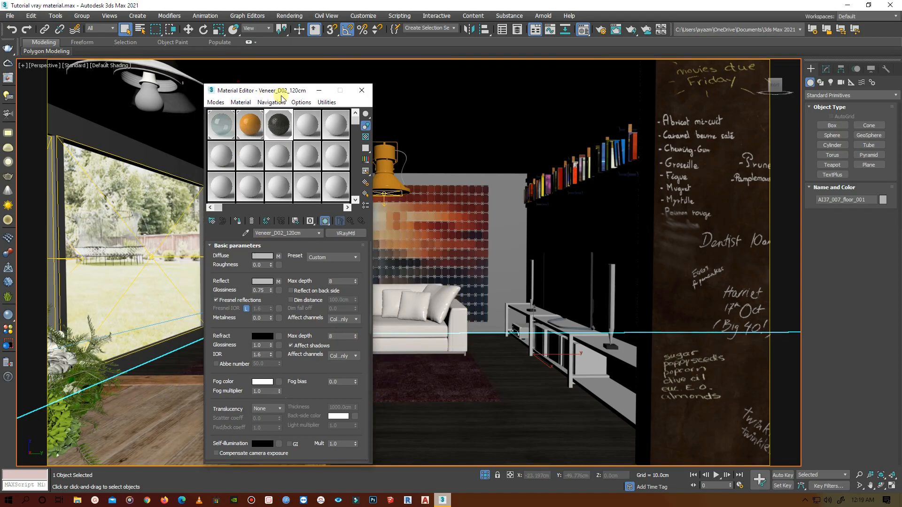
left_click_drag(260, 90, 543, 94)
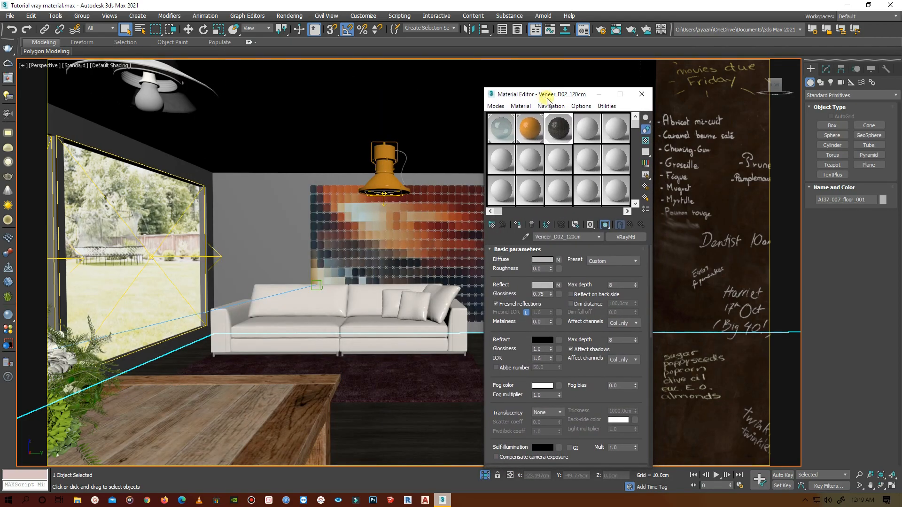
left_click(587, 128)
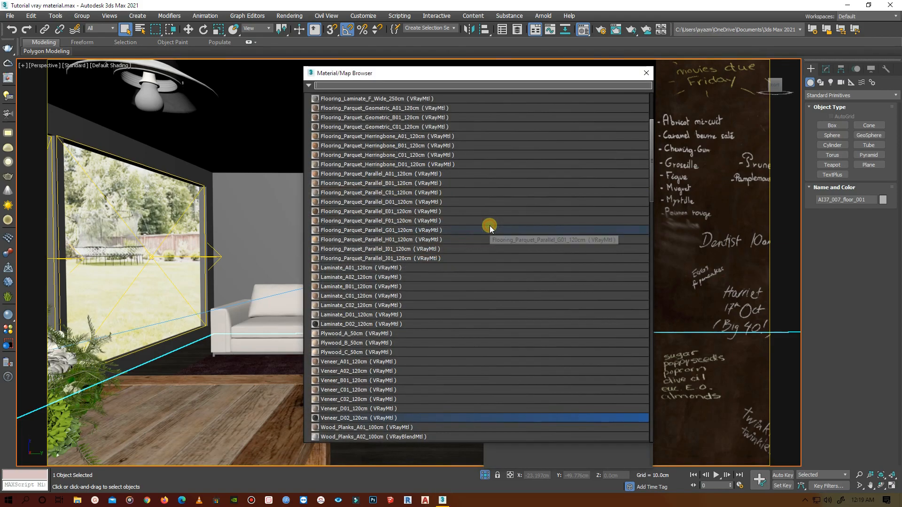
- Open Leather.mat and load Leather_Perfo_C01_Brown_12cm into the fourth slot
left_click(309, 85)
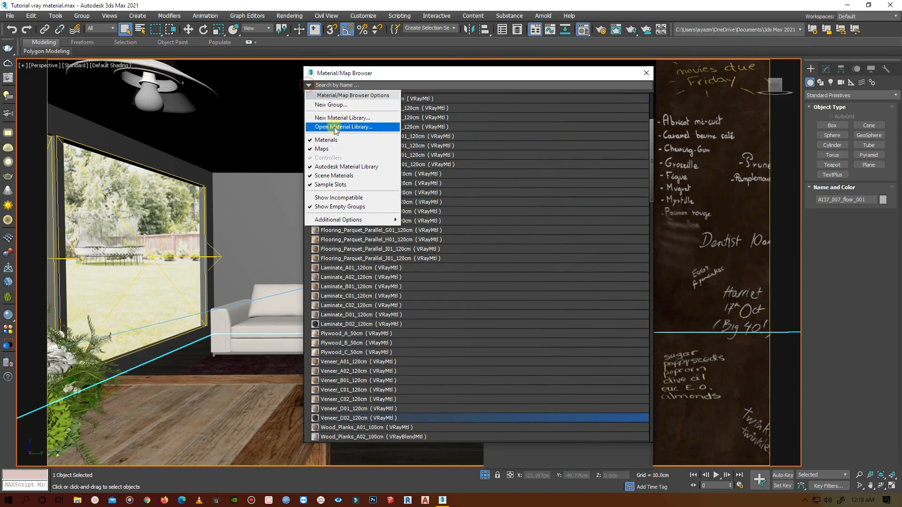
left_click(343, 126)
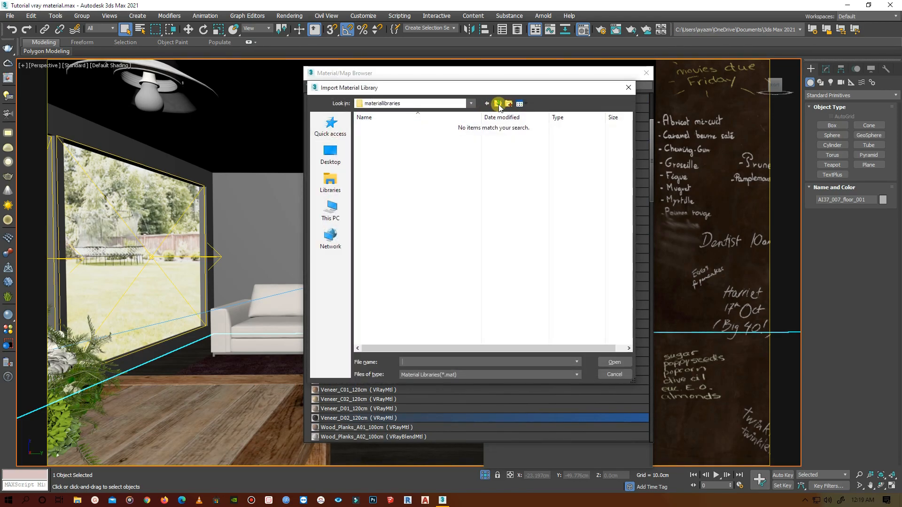
left_click(496, 103)
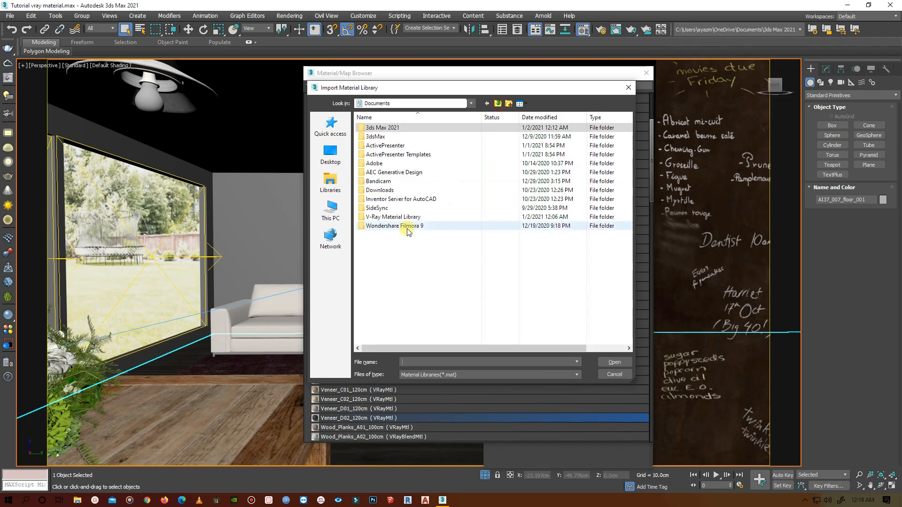
double_click(393, 217)
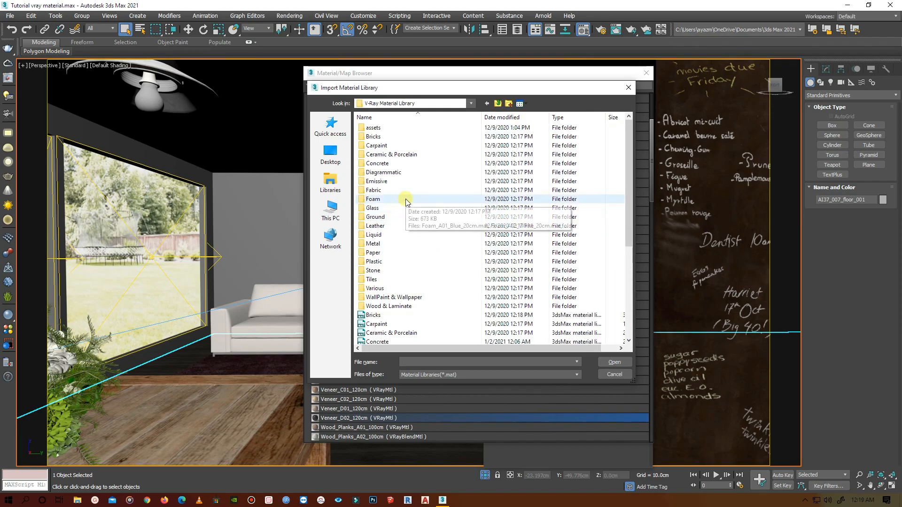
scroll("down", 3)
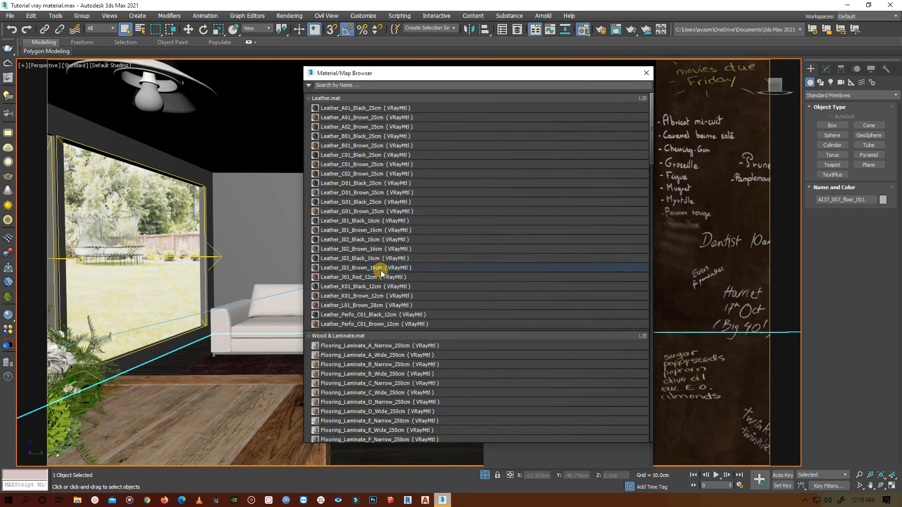
left_click(366, 136)
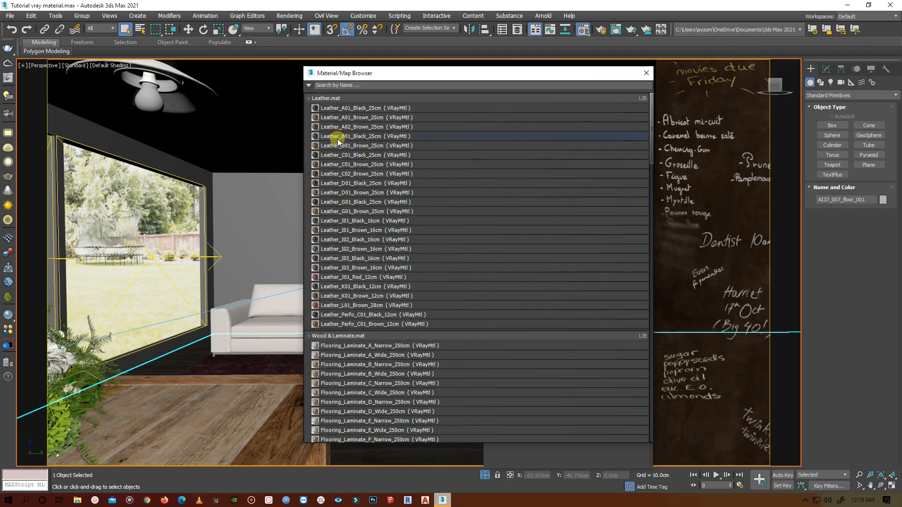
left_click(368, 324)
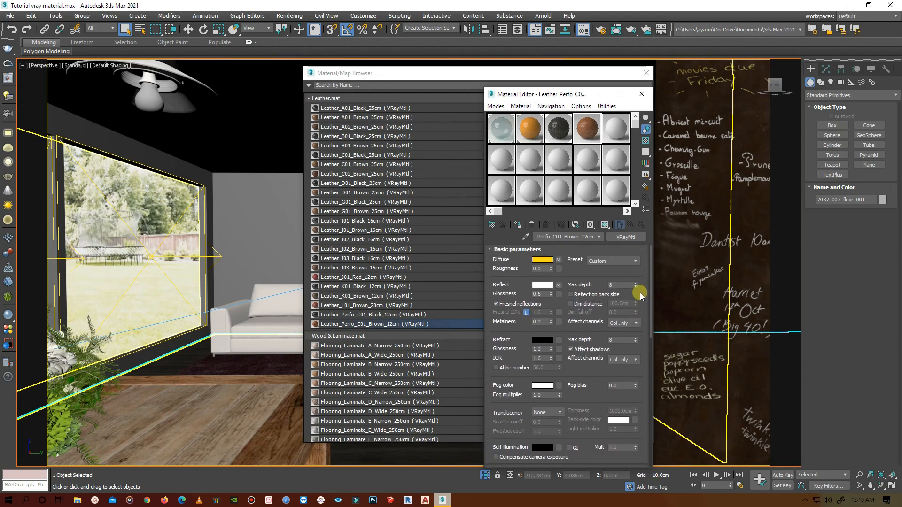
- Set Color #2 of the perforated leather's Diffuse Mix map to orange
scroll("down", 3)
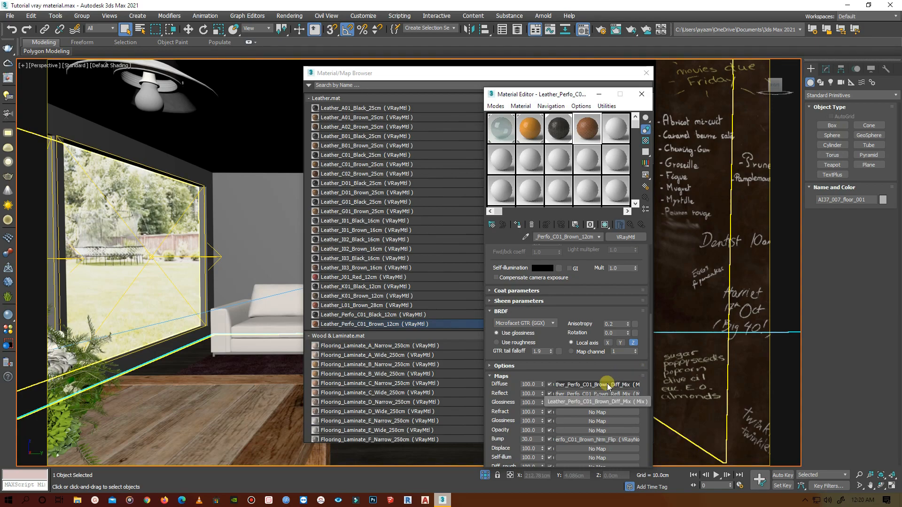
left_click(595, 384)
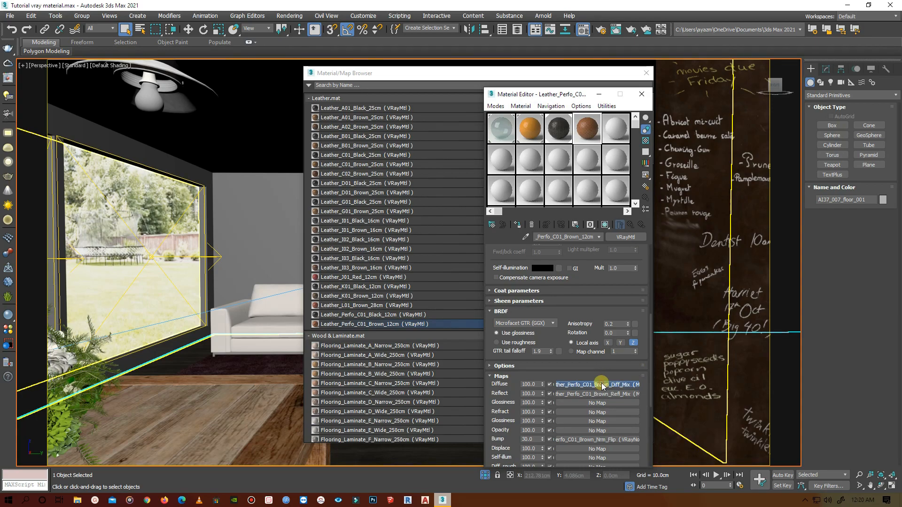
left_click(595, 384)
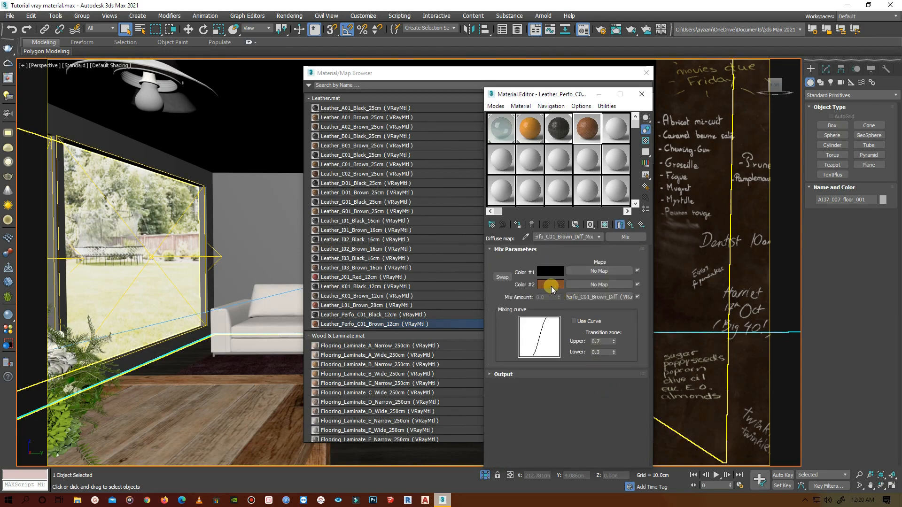
left_click(549, 285)
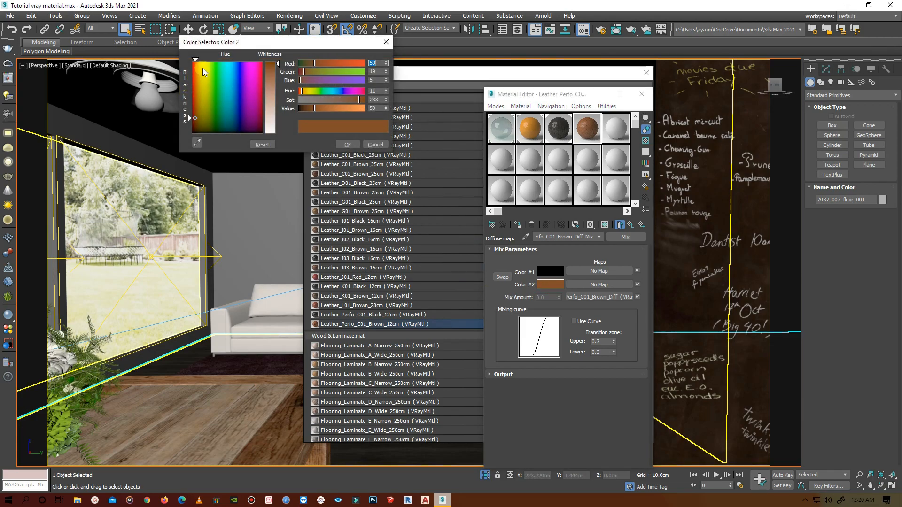
left_click(200, 67)
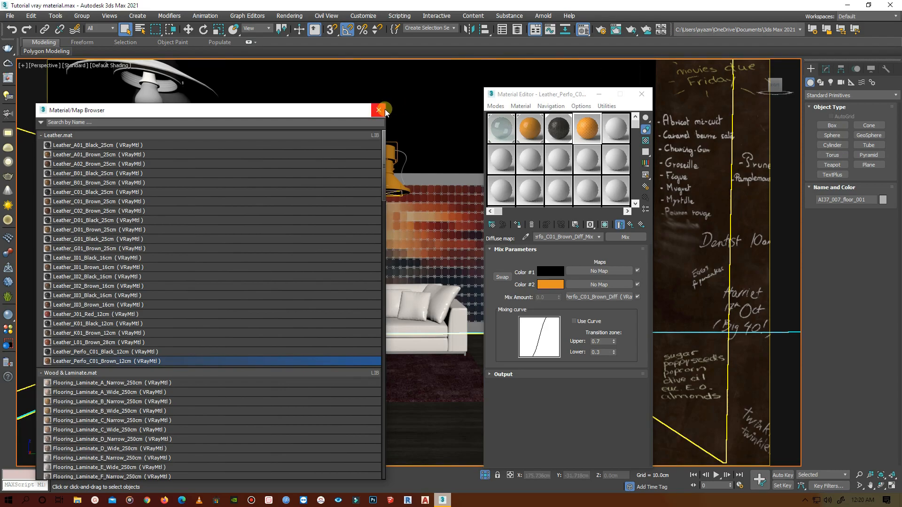
- Close the library browser and recolour the painted metal diffuse a brighter orange
left_click(377, 110)
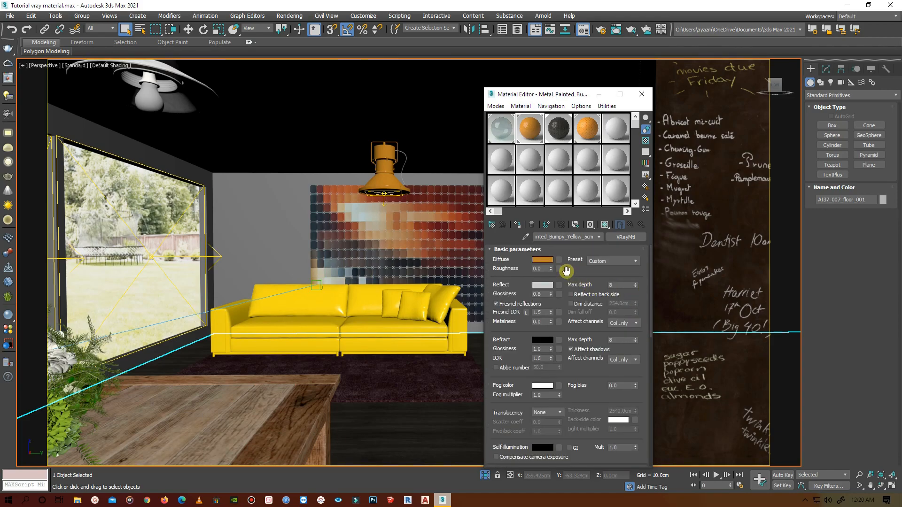
left_click(541, 260)
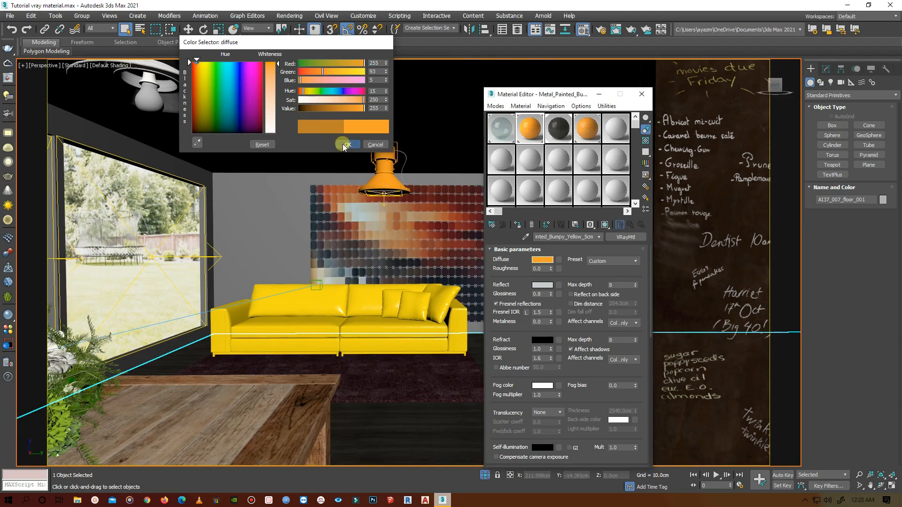
left_click(343, 144)
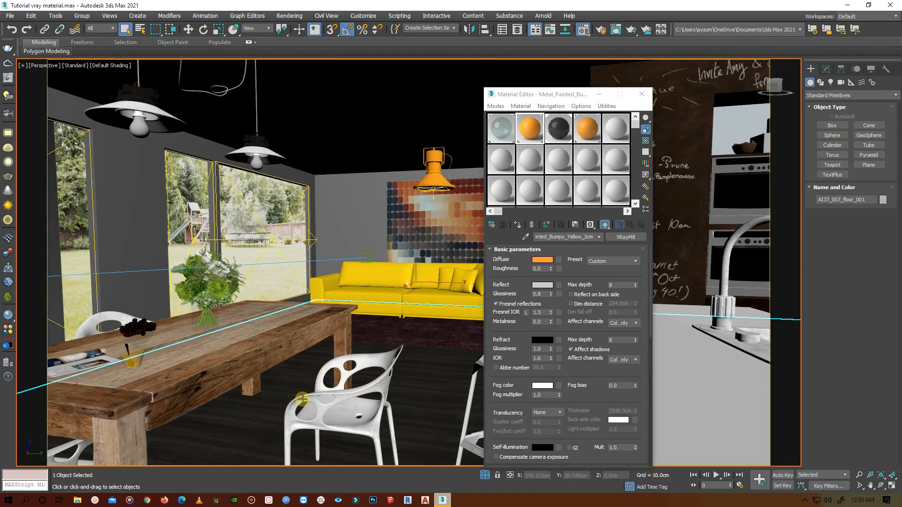
- Load Plastic_SSS_02_Orange from the V-Ray Plastic library into the fifth material slot
left_click(616, 128)
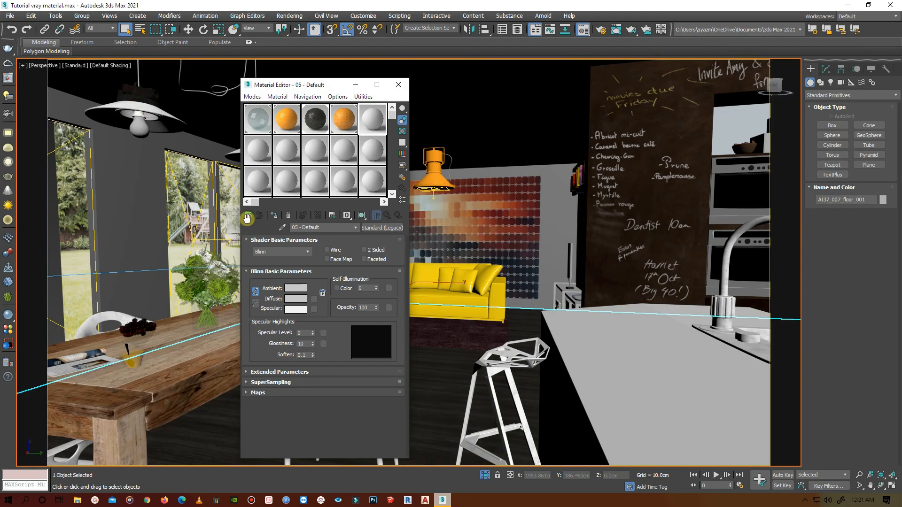
left_click(247, 219)
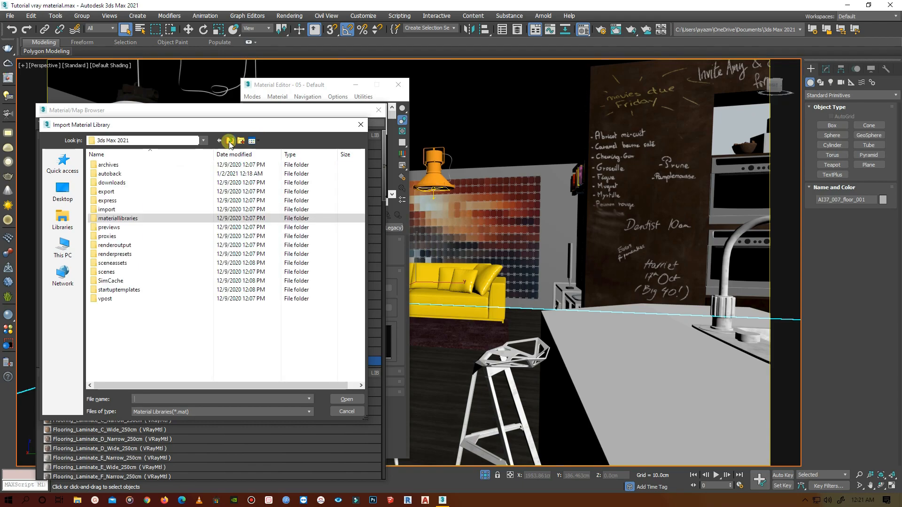
left_click(230, 140)
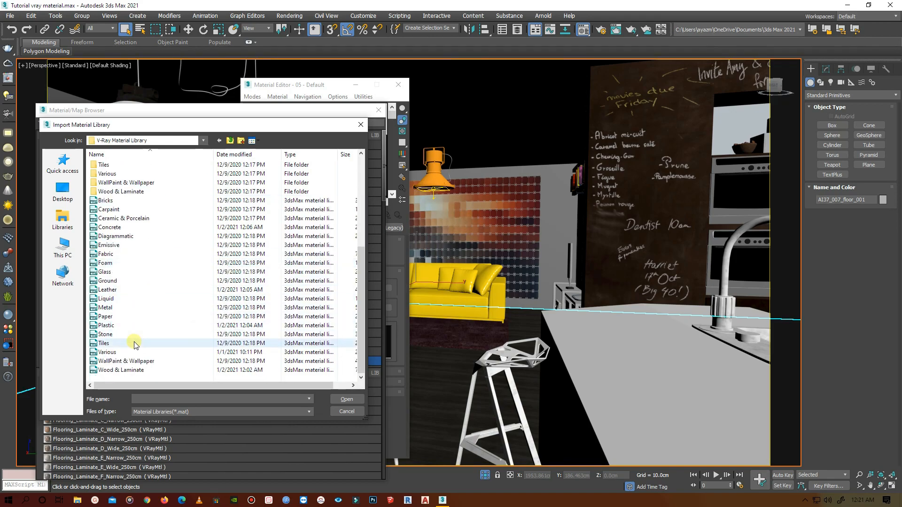
left_click(107, 281)
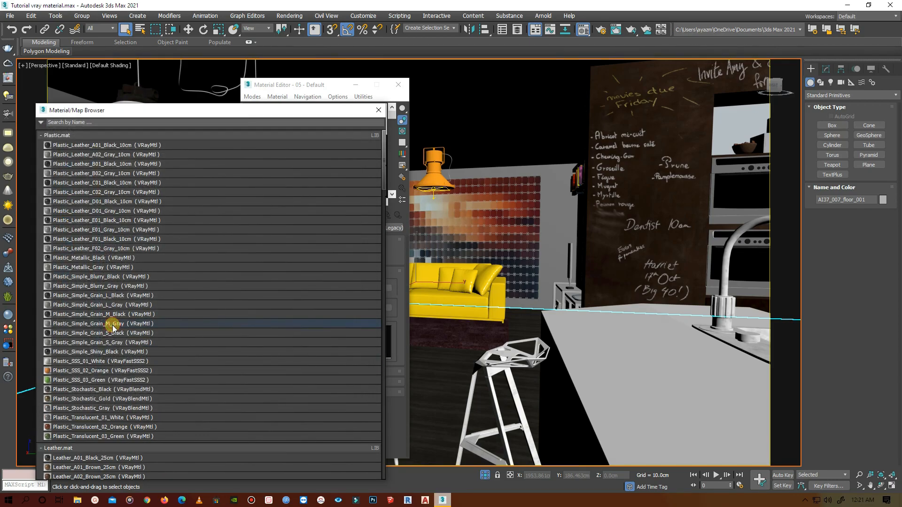
left_click(80, 380)
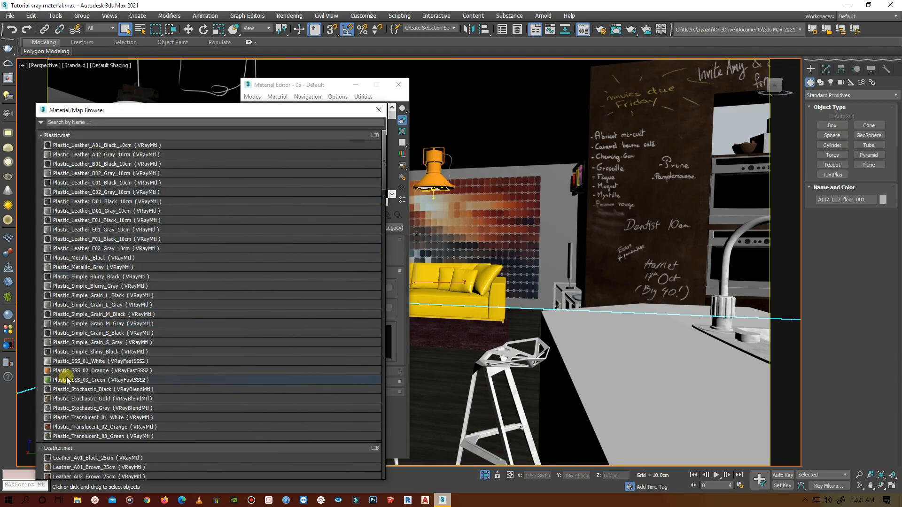
left_click(98, 370)
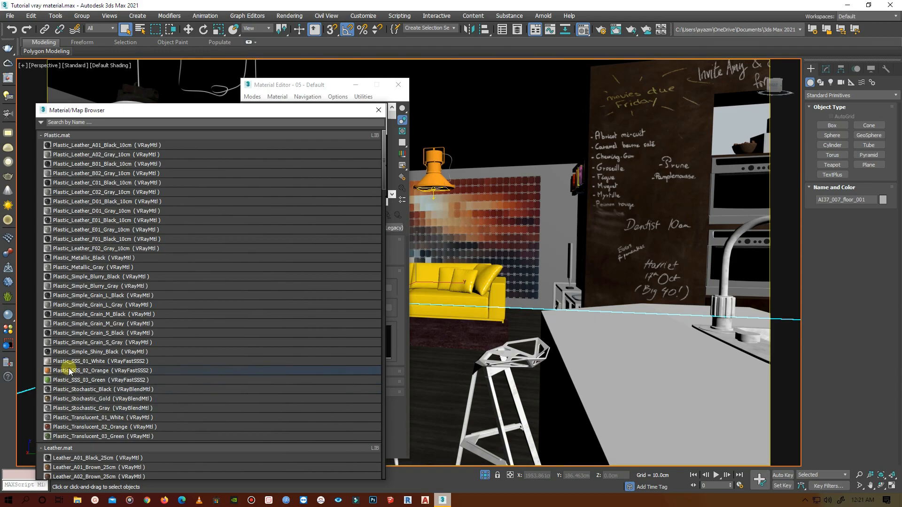
left_click(104, 371)
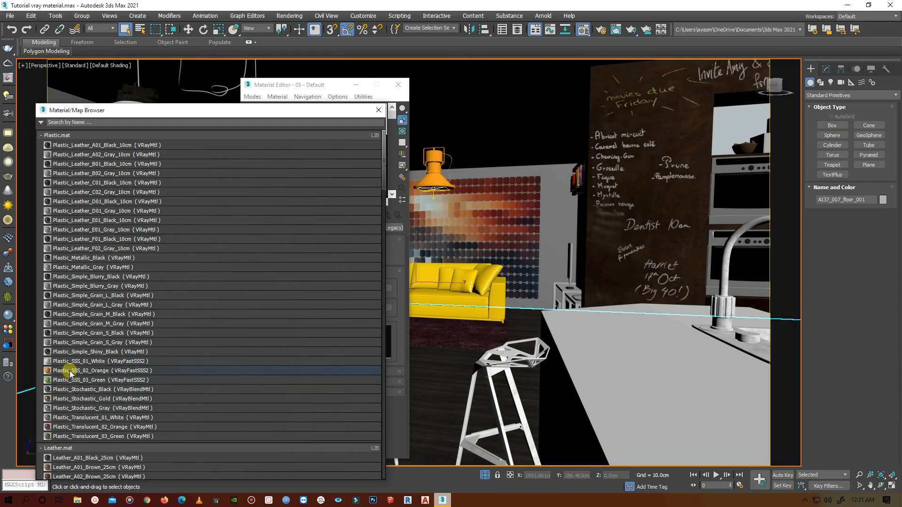
double_click(89, 370)
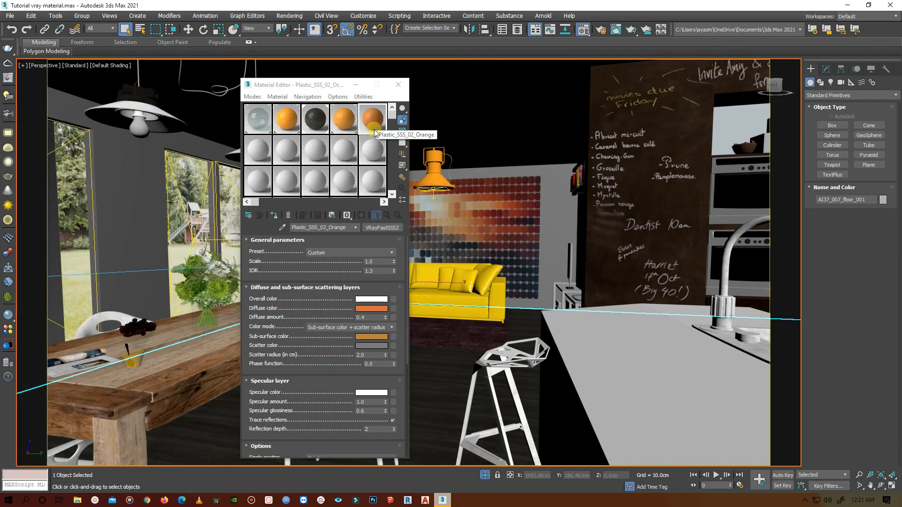
- Assign the subsurface plastic to the dining chairs and warm its diffuse colour
left_click(512, 397)
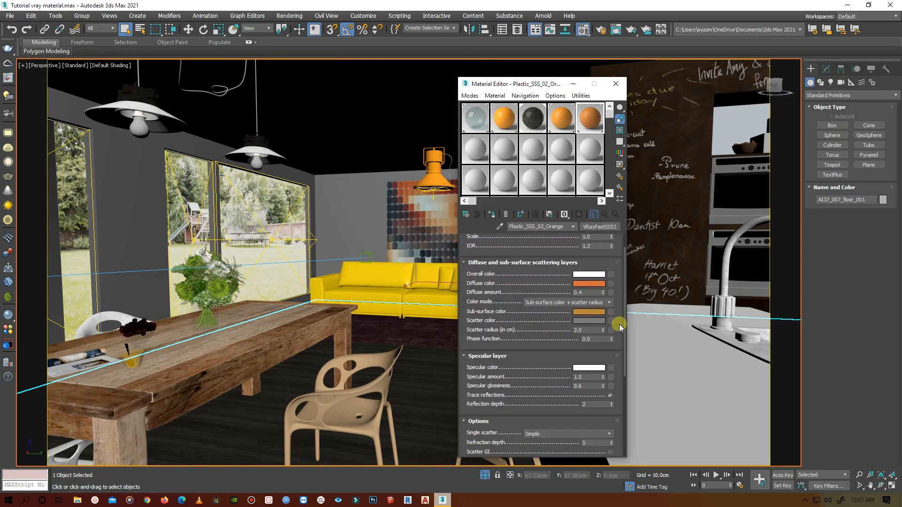
left_click(589, 283)
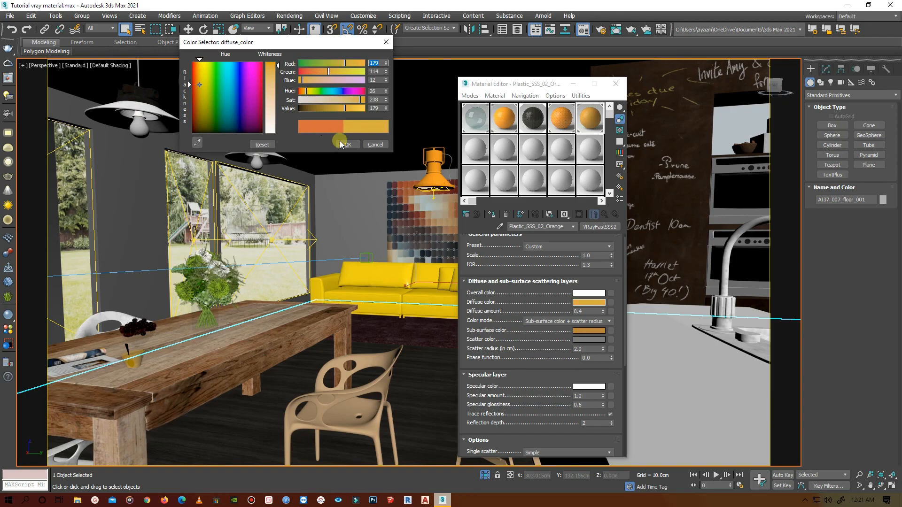
left_click(346, 144)
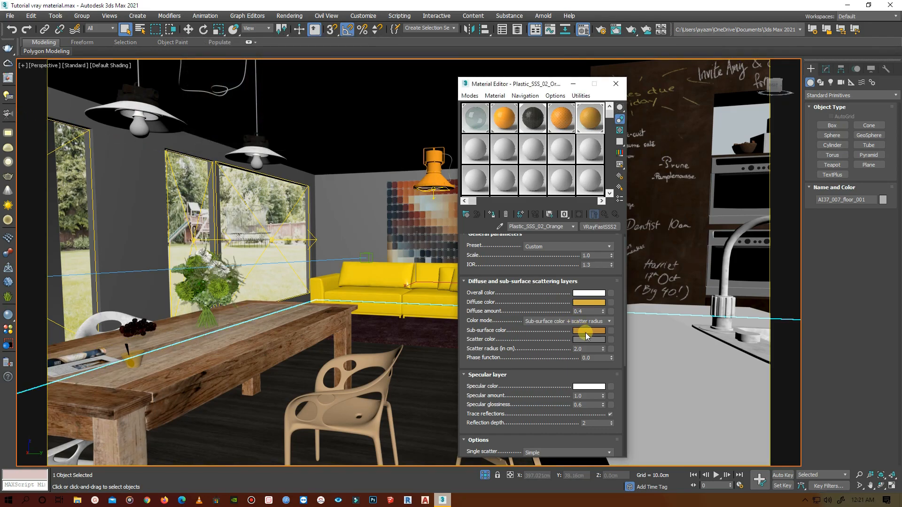
- Retint the plastic's sub-surface colour to a yellow-orange
left_click(589, 330)
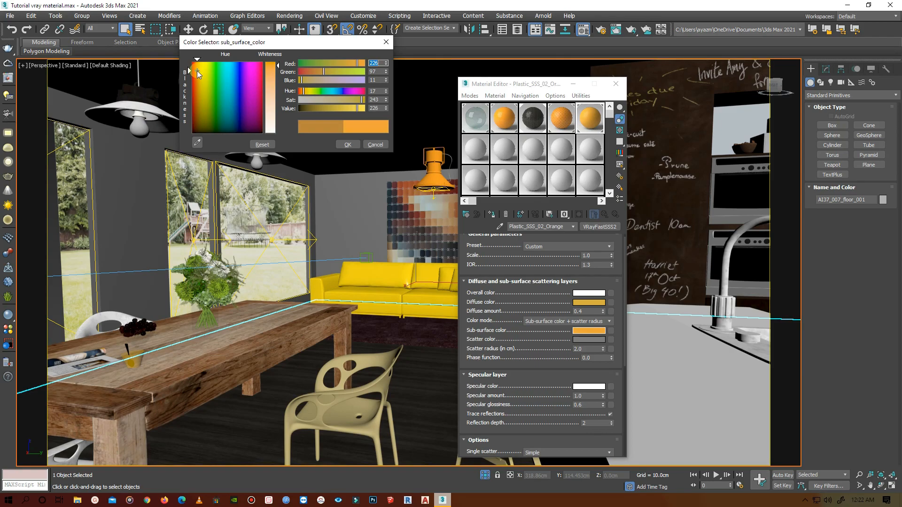
left_click(198, 77)
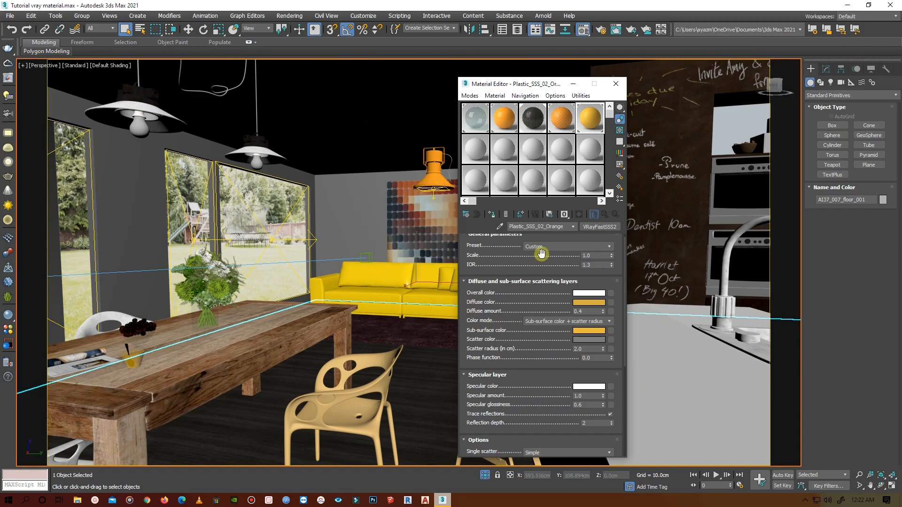
left_click(114, 316)
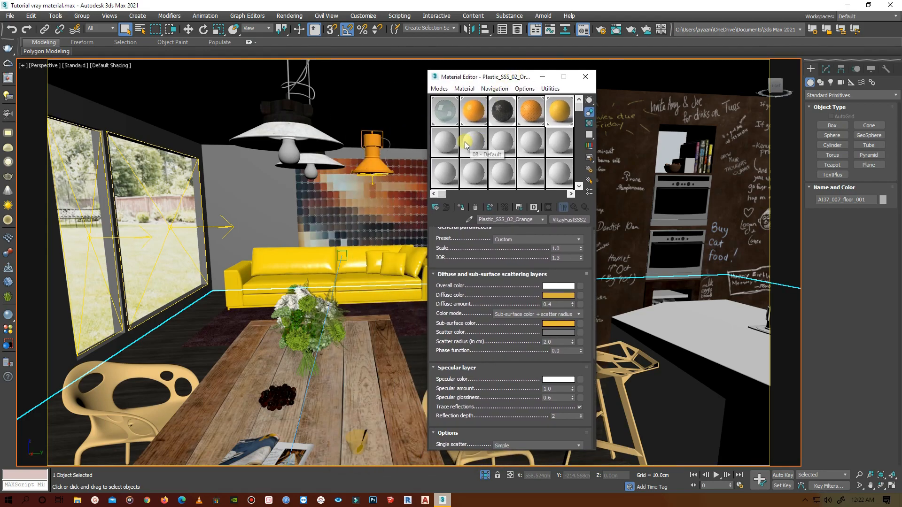
- Load Concrete_Ceiling_K01_2m from the V-Ray Concrete library and show it in viewport
left_click(443, 141)
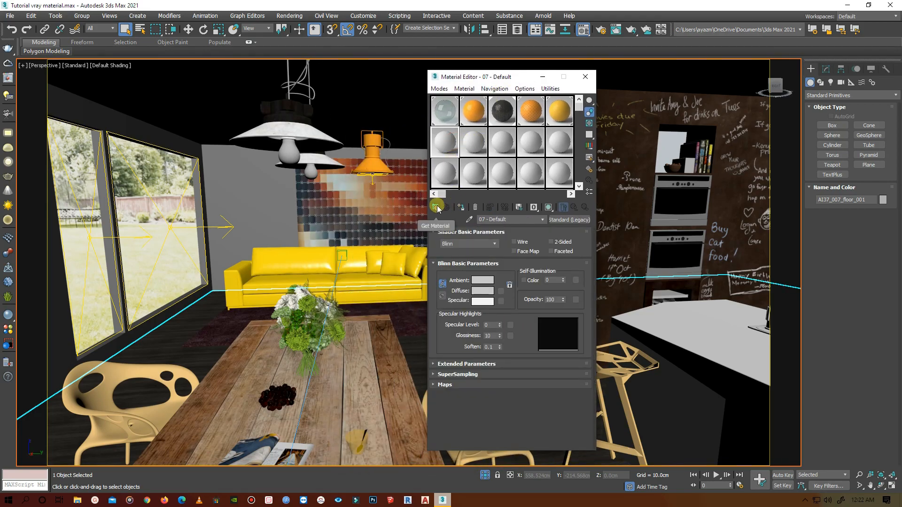
left_click(436, 208)
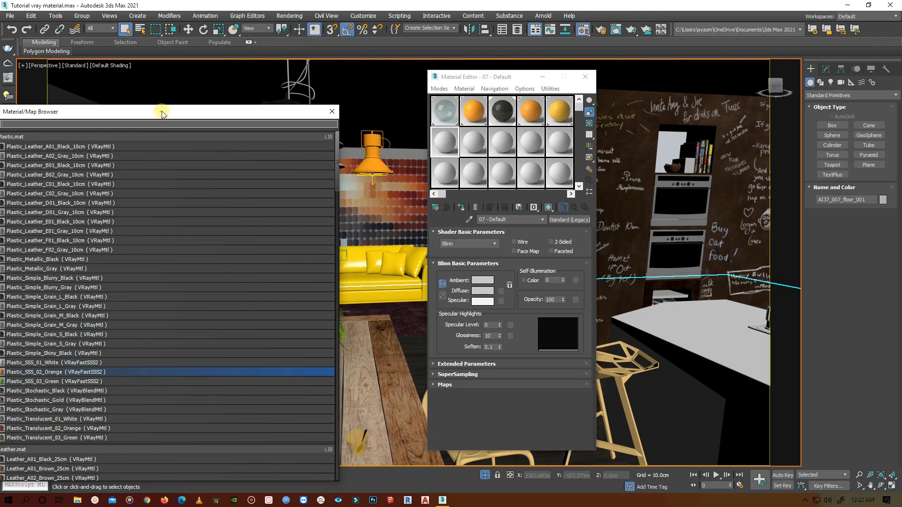
left_click(62, 119)
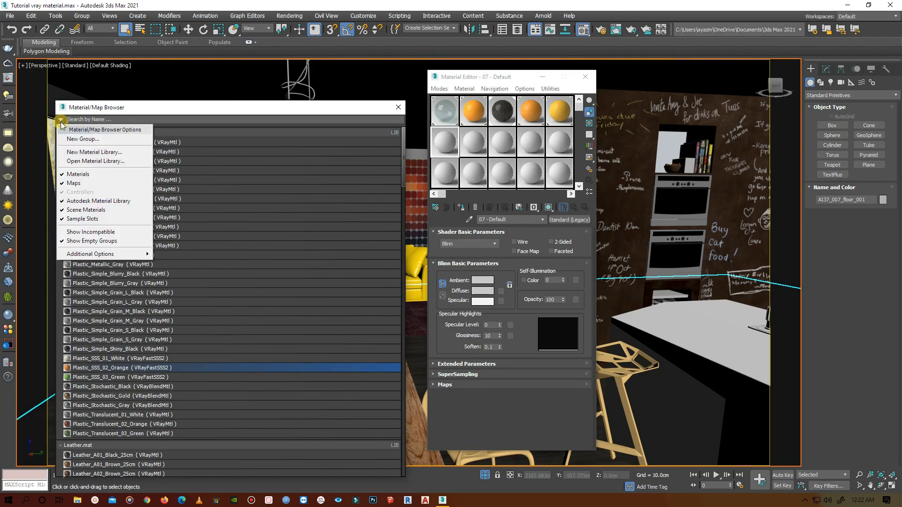
left_click(95, 161)
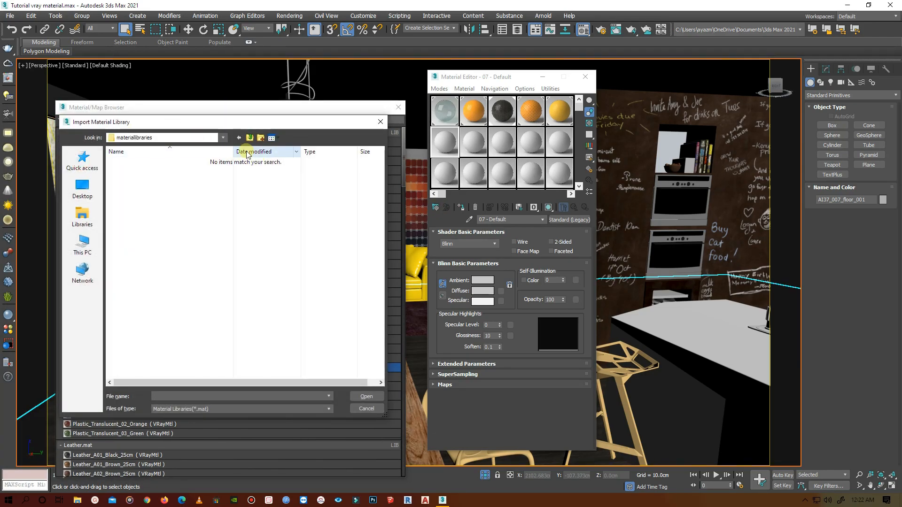
left_click(249, 137)
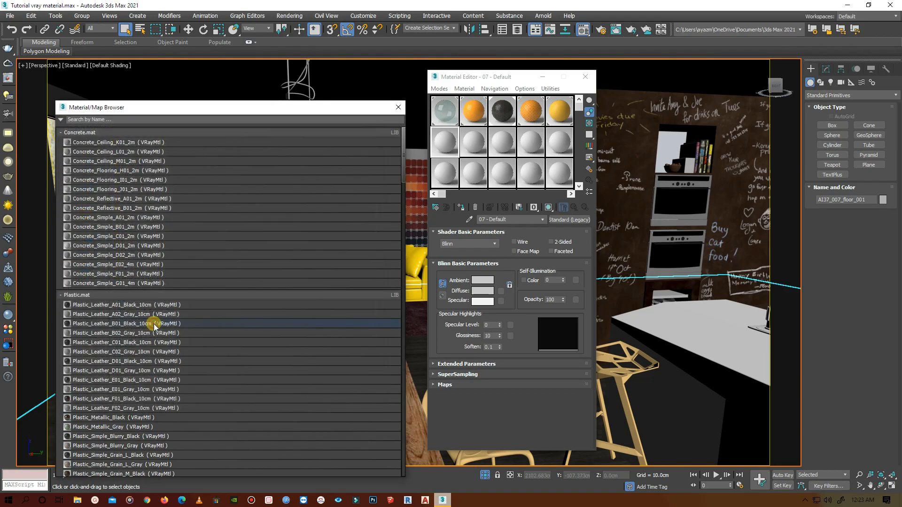
left_click(118, 152)
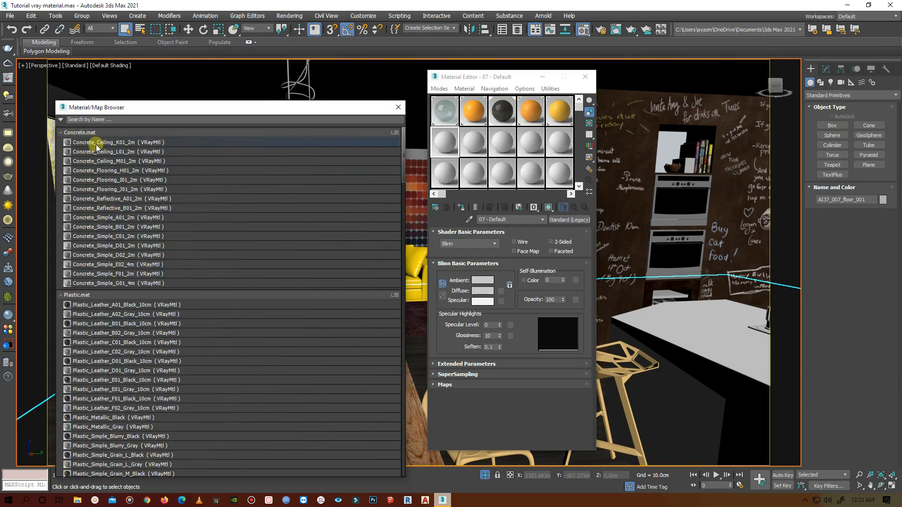
double_click(117, 142)
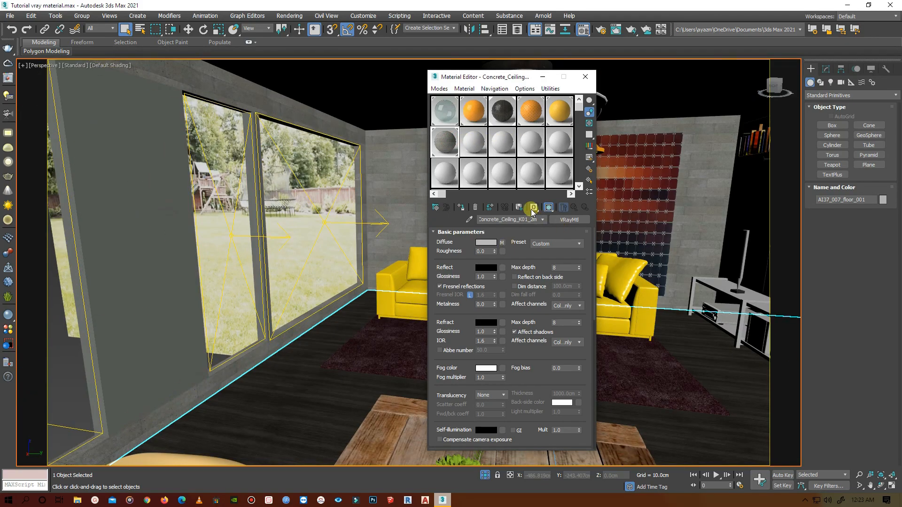
left_click(532, 207)
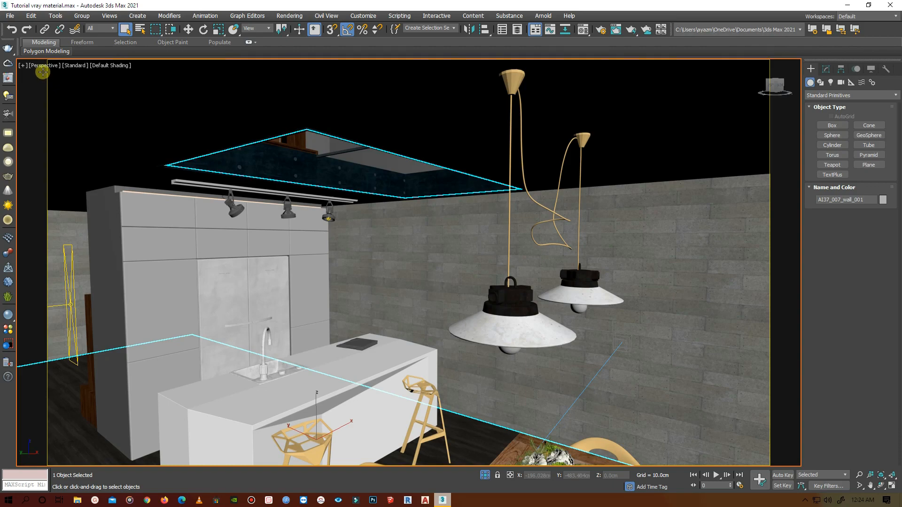
- Switch the viewport to the V-Ray physical camera and render that view
left_click(44, 65)
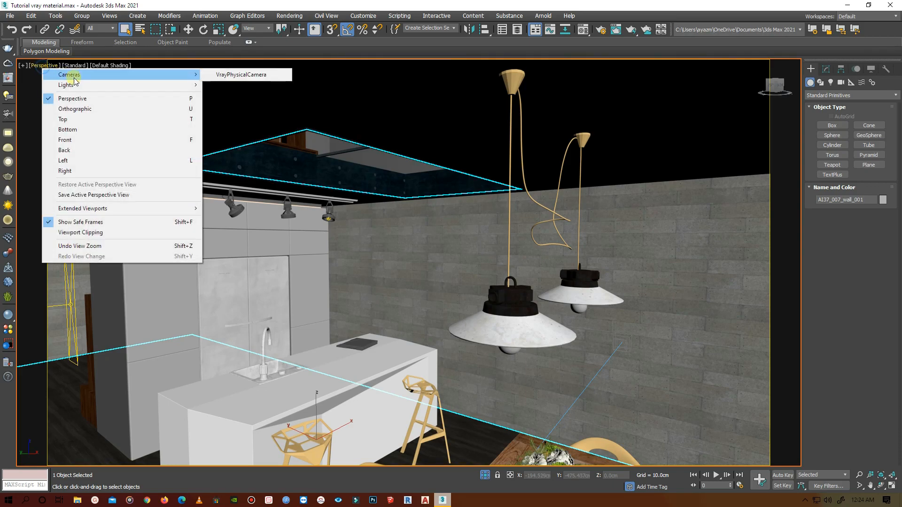
left_click(241, 74)
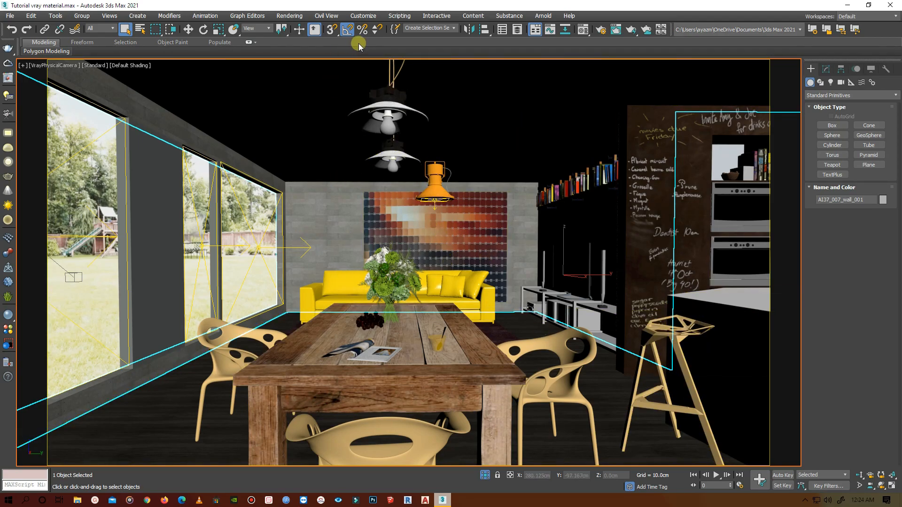
left_click(289, 15)
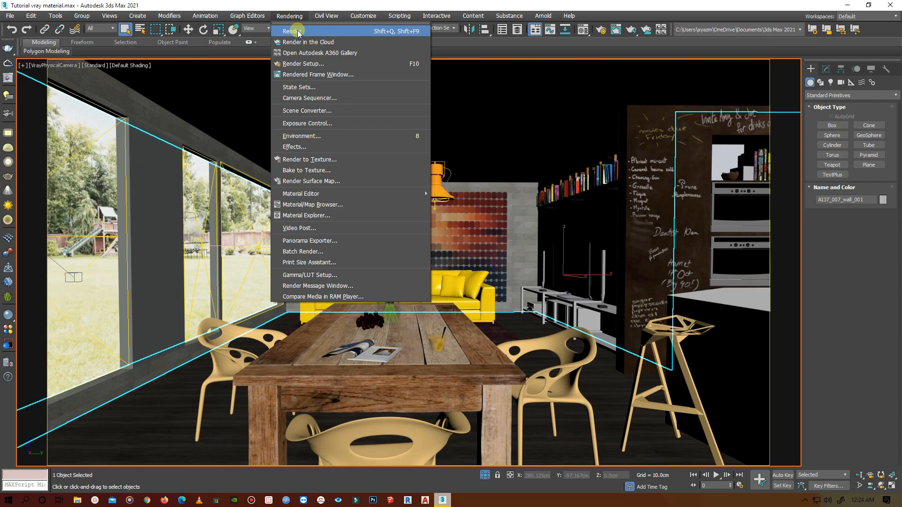
left_click(289, 15)
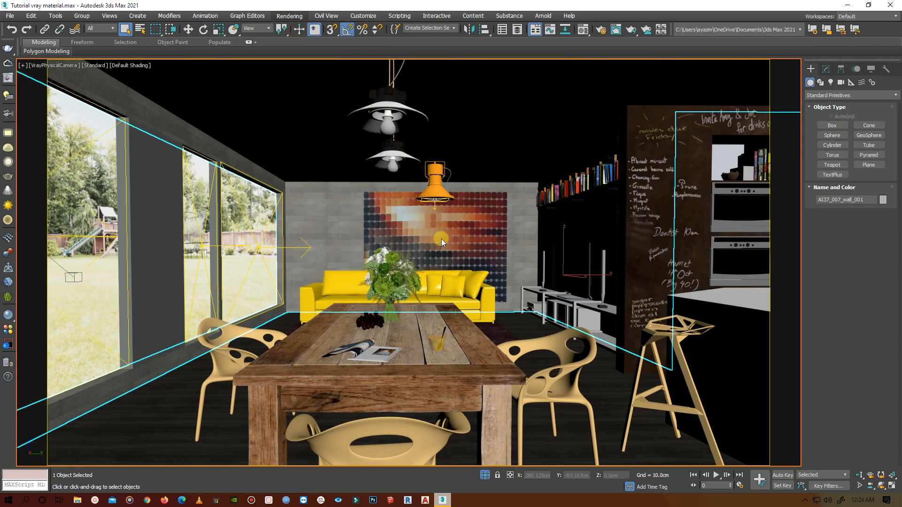
mouse_move(436, 239)
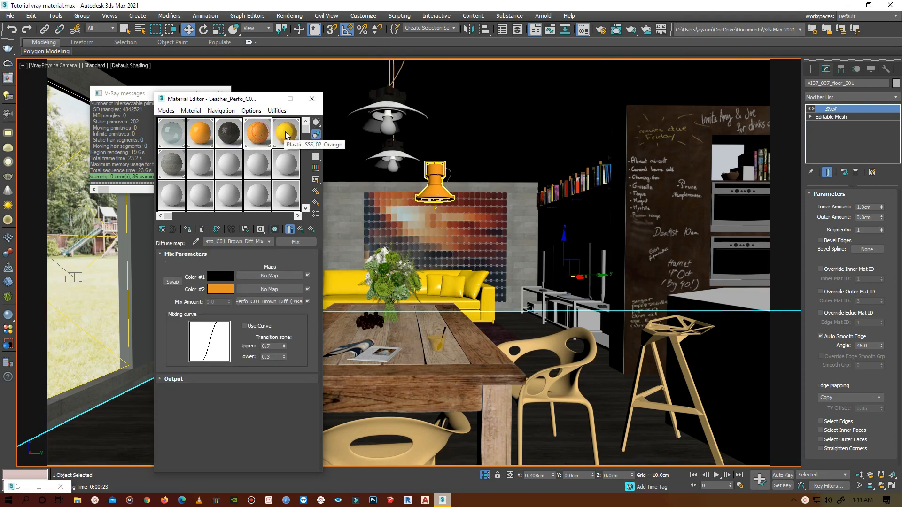
- Set Plastic_SSS_02_Orange's diffuse colour to a deeper, redder orange
left_click(286, 133)
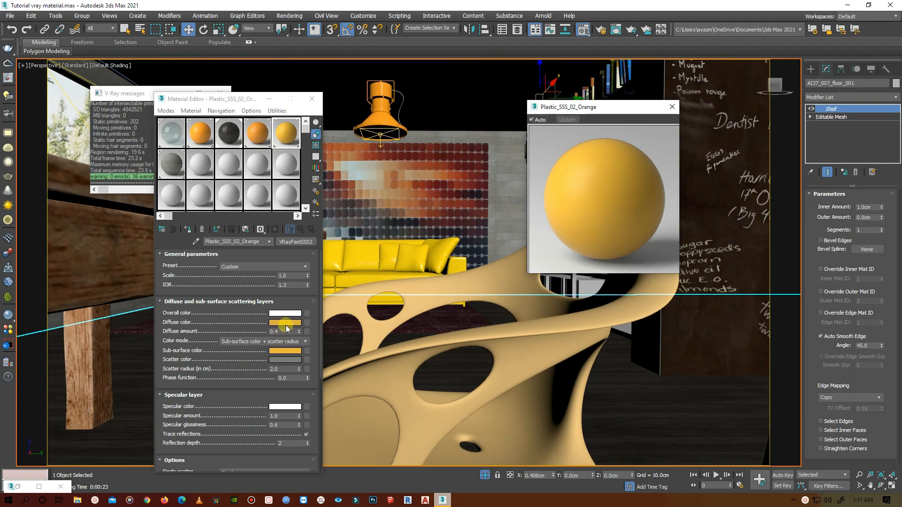
left_click(285, 322)
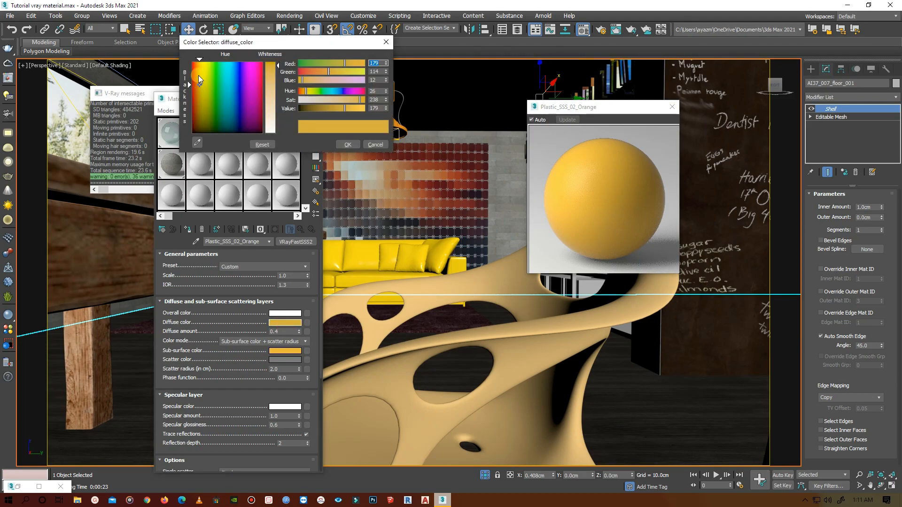
left_click(198, 74)
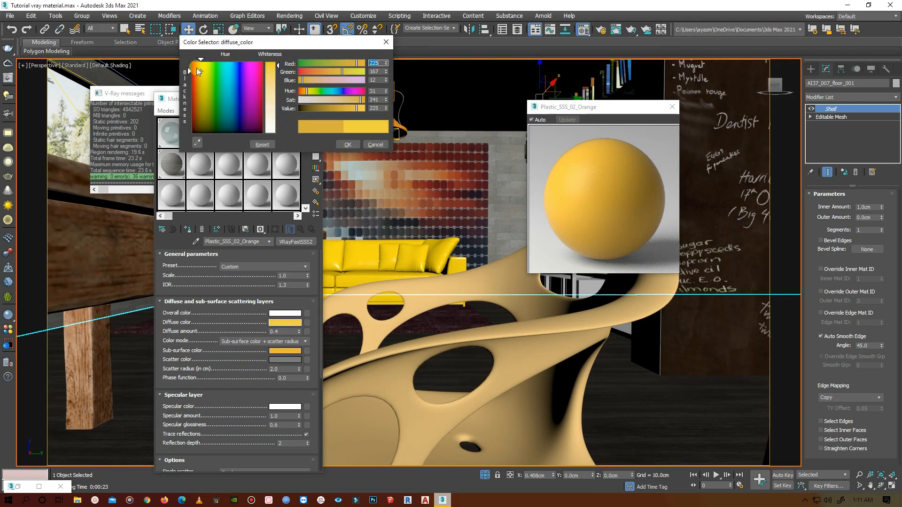
left_click(208, 73)
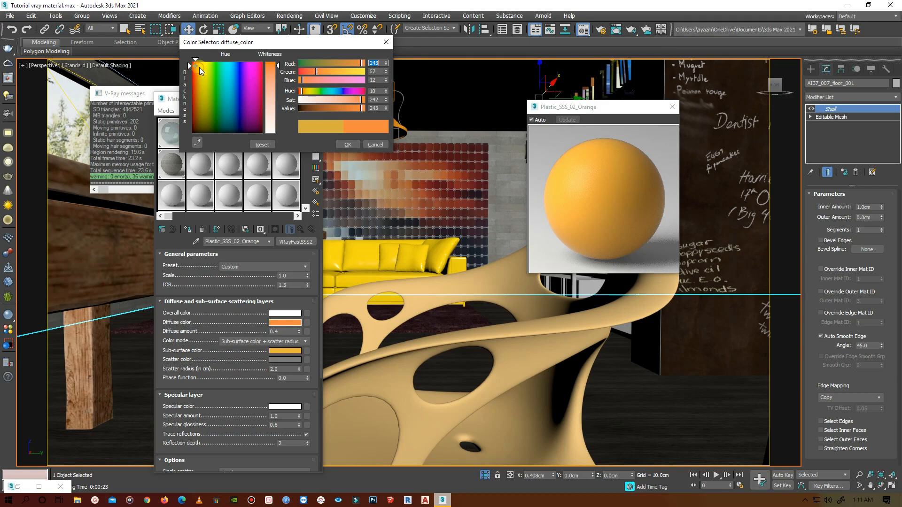
left_click_drag(197, 69, 197, 67)
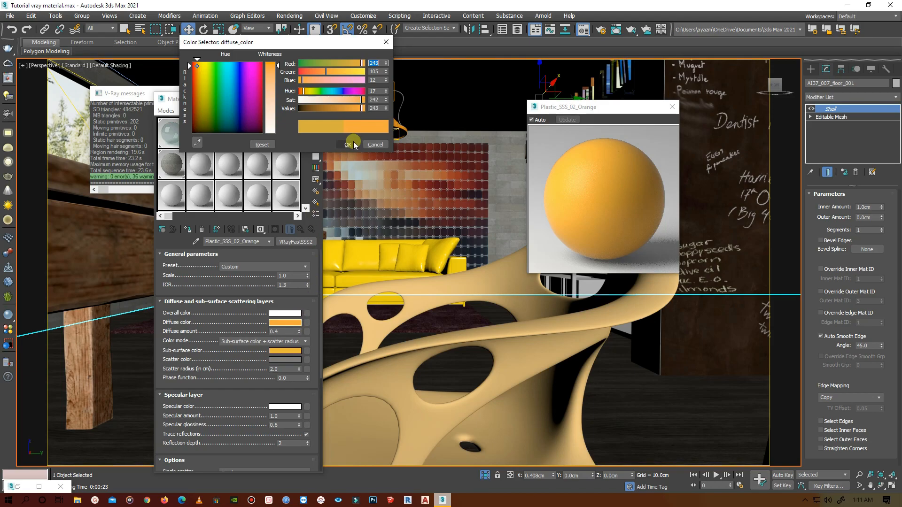
left_click(352, 144)
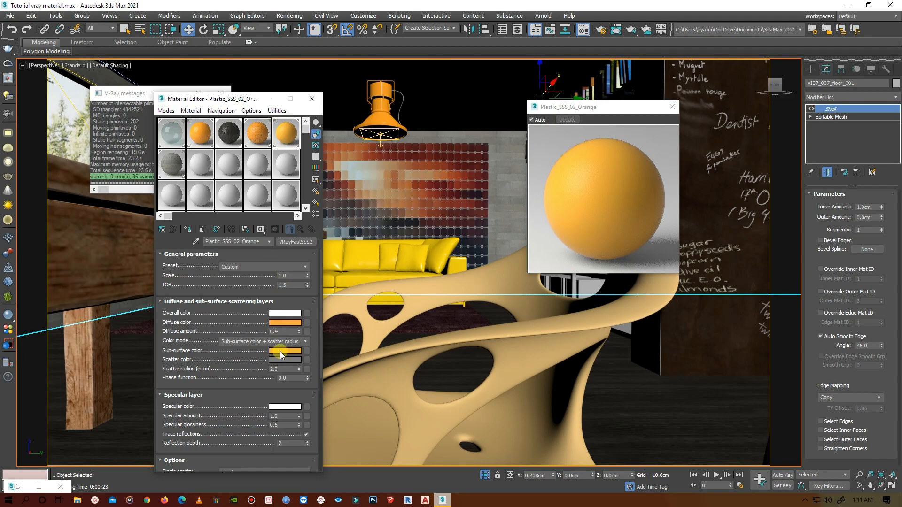
left_click(285, 351)
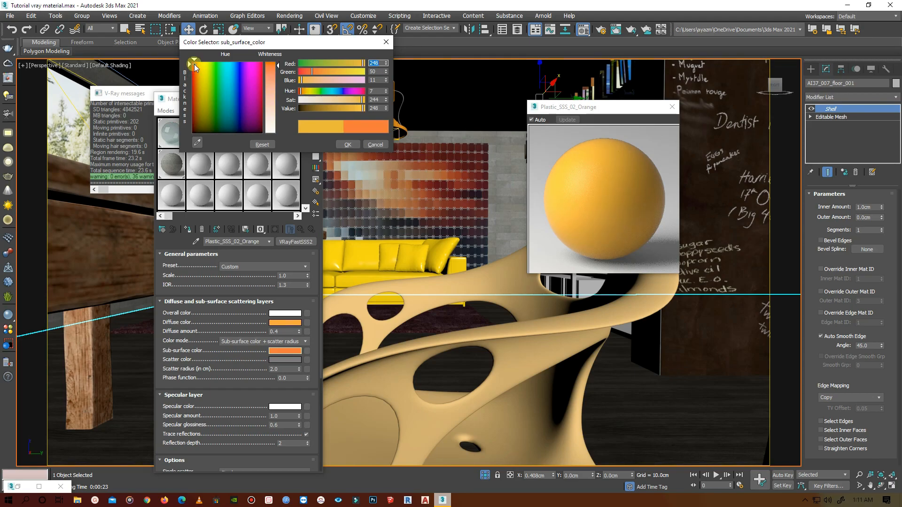
- Choose a warm amber-orange sub-surface colour matching the diffuse and confirm it
left_click(193, 60)
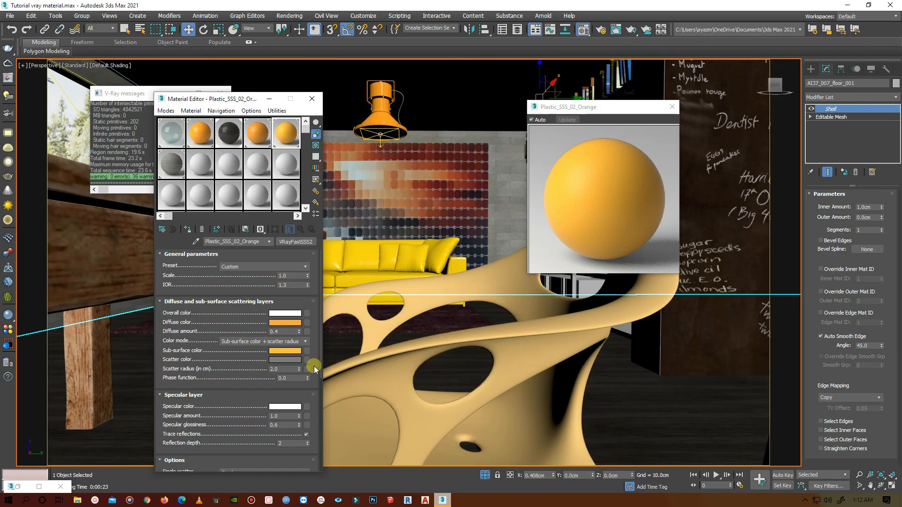
scroll("down", 3)
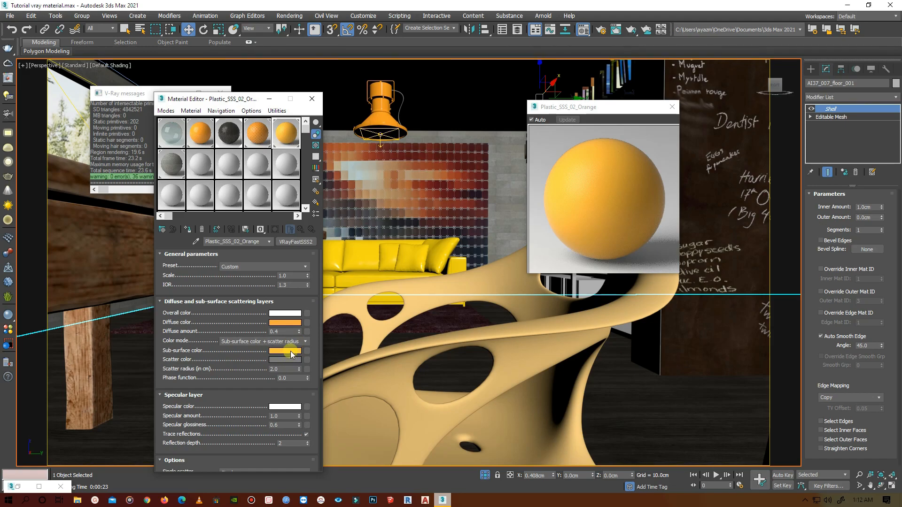
left_click(286, 351)
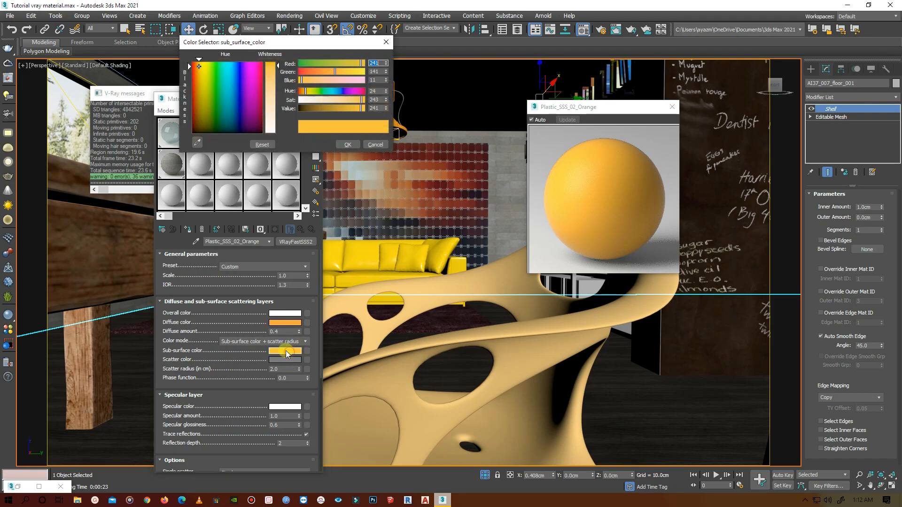
left_click(197, 69)
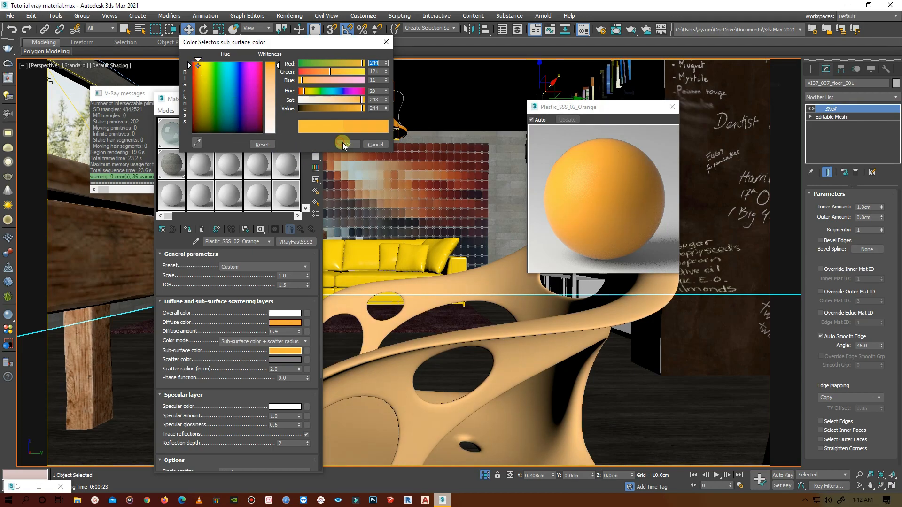
left_click(344, 144)
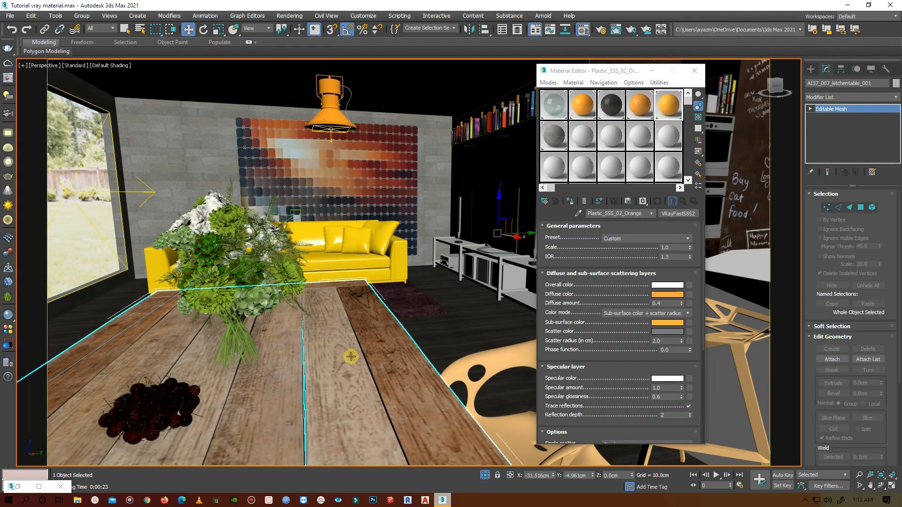
- Replace an unused slot with Wood_Planks_A01_100cm from the Wood & Laminate library
left_click(581, 136)
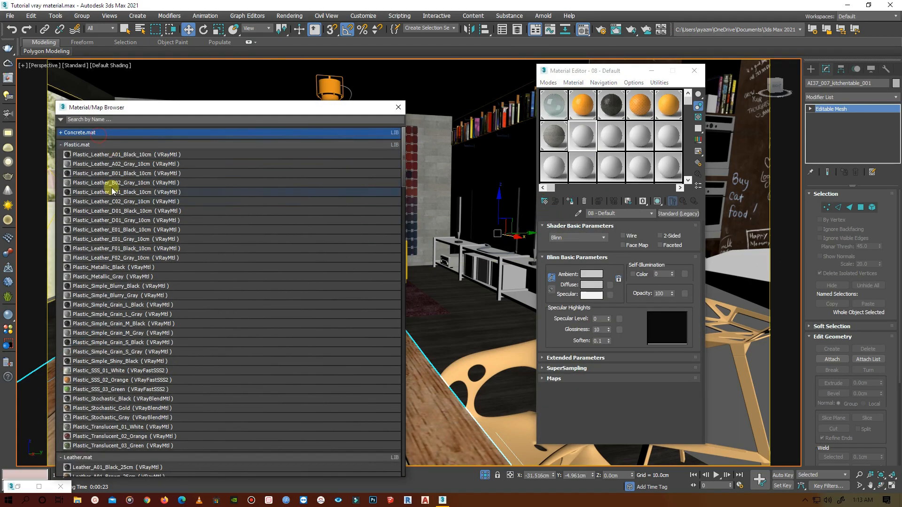
left_click(76, 145)
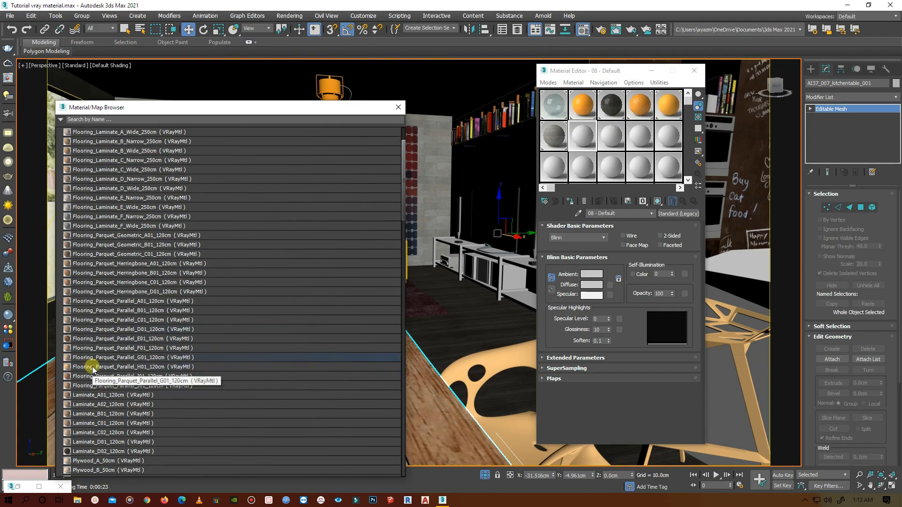
scroll("down", 3)
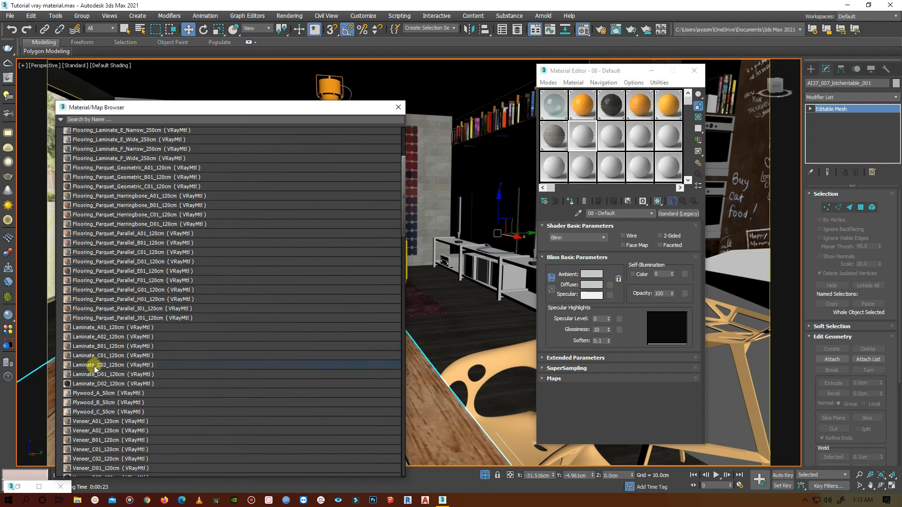
scroll("down", 3)
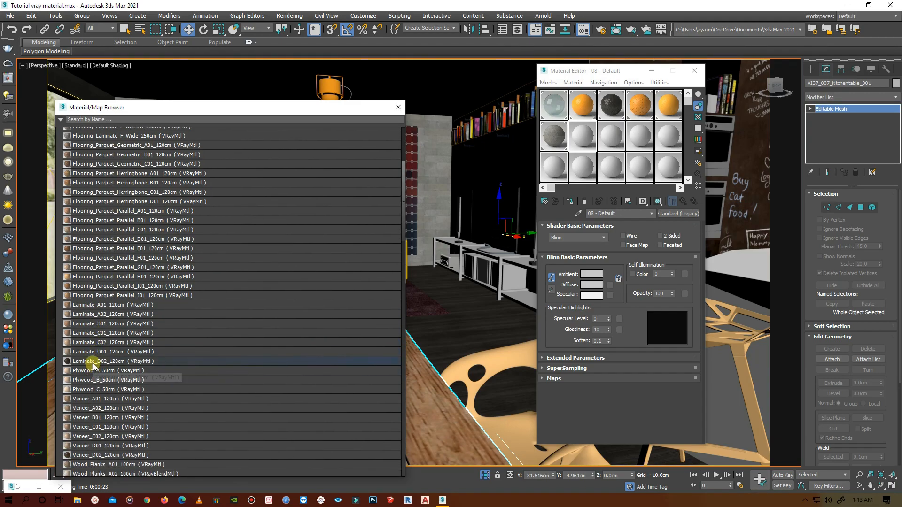
left_click(110, 426)
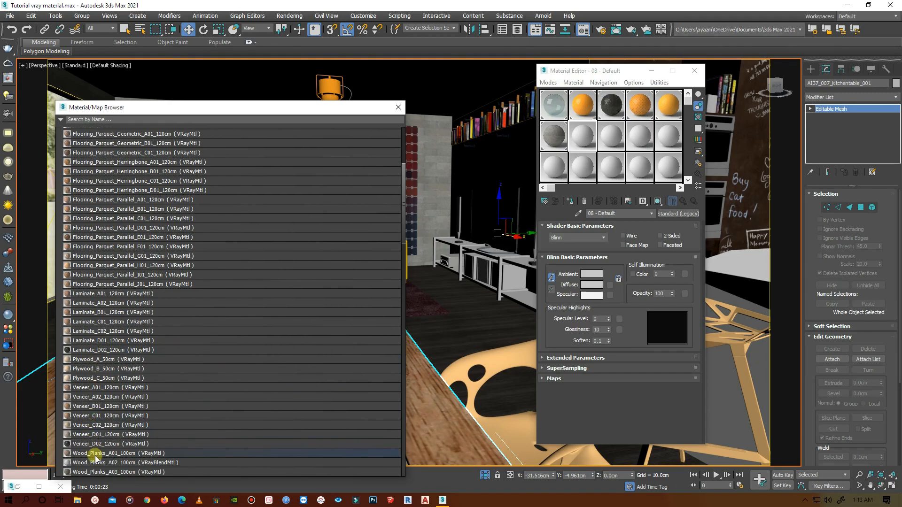
left_click(115, 454)
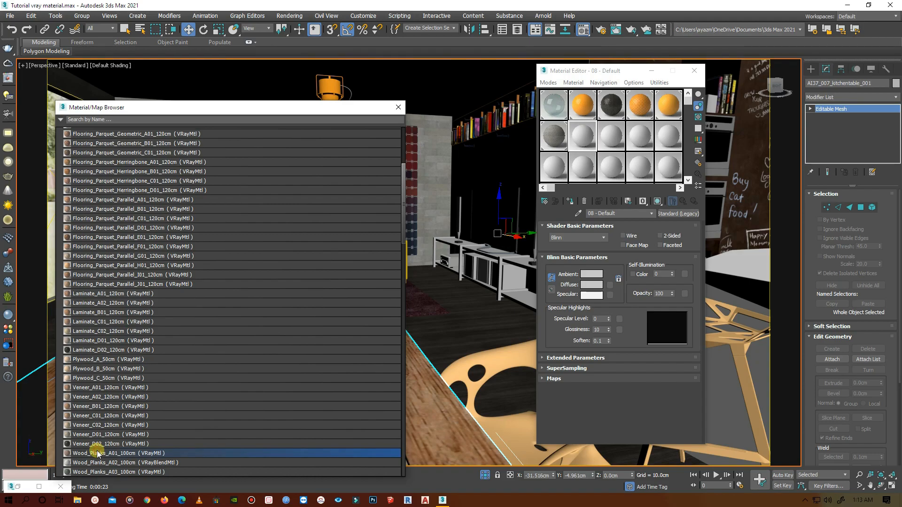
double_click(115, 453)
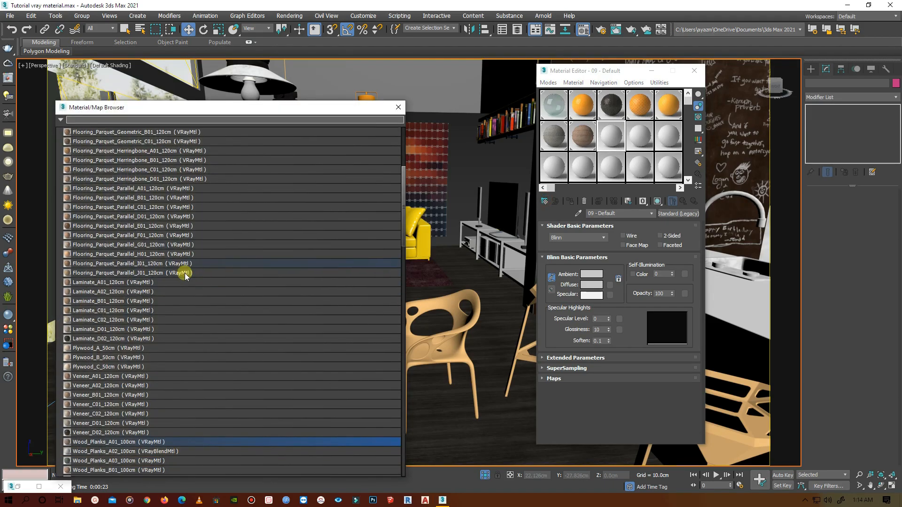
- Apply Laminate_D02_120cm to the dining table and view through the V-Ray camera
scroll("down", 3)
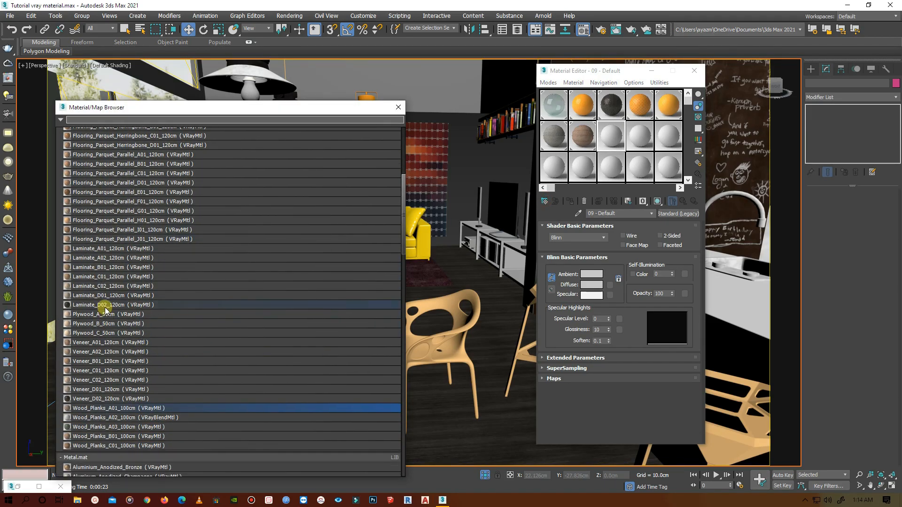
mouse_move(120, 311)
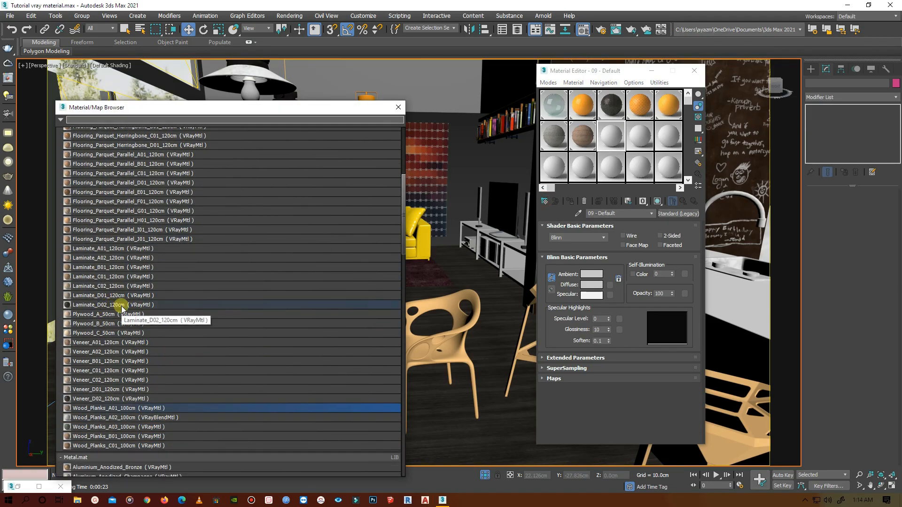
double_click(103, 304)
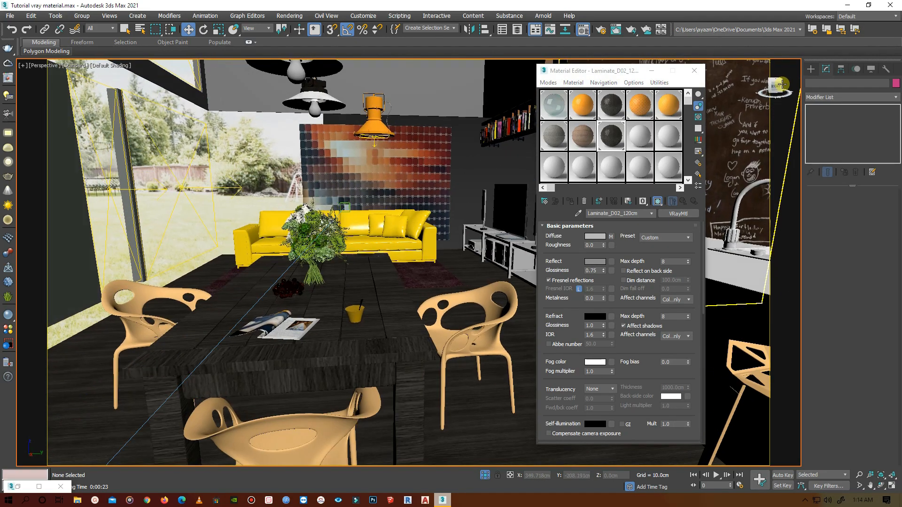
left_click(693, 70)
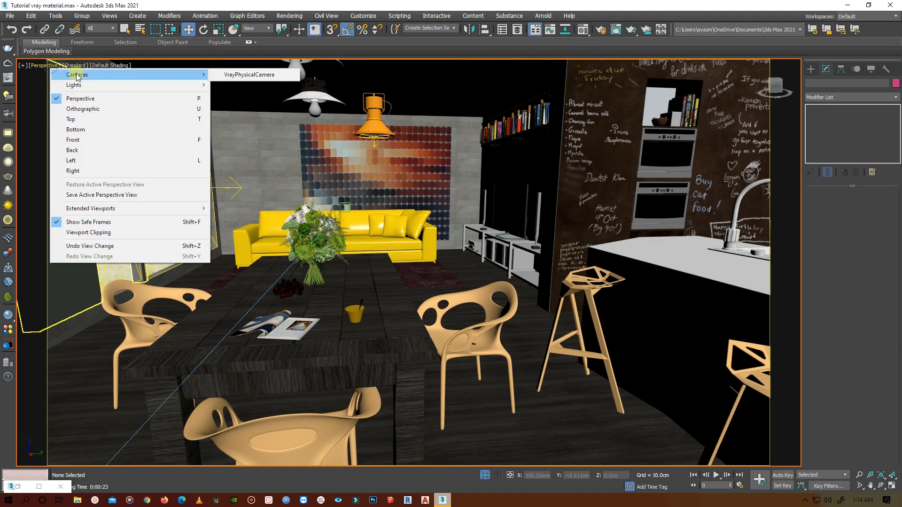
left_click(249, 75)
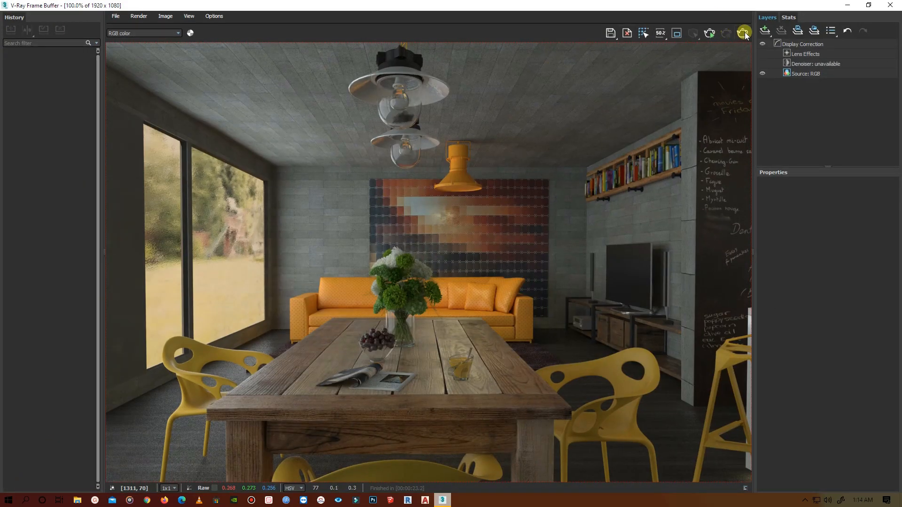
- Re-render the dining room camera view from the V-Ray Frame Buffer
left_click(743, 33)
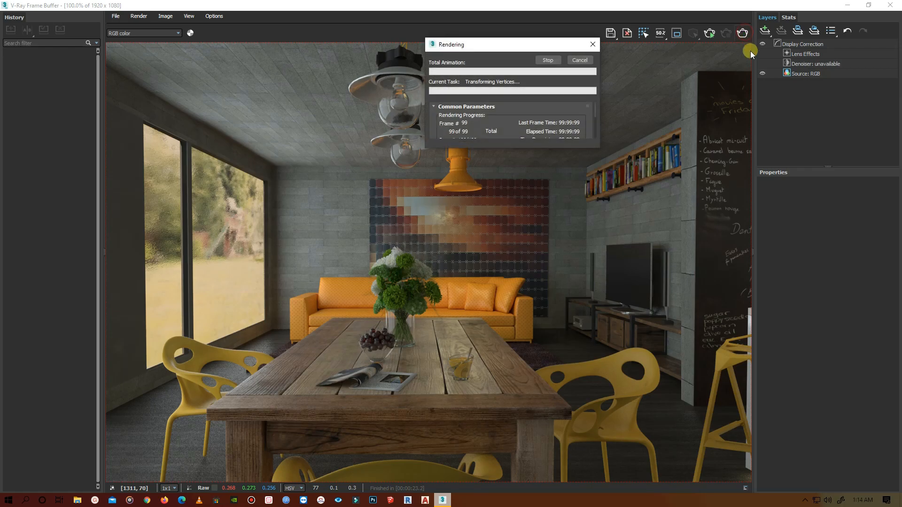